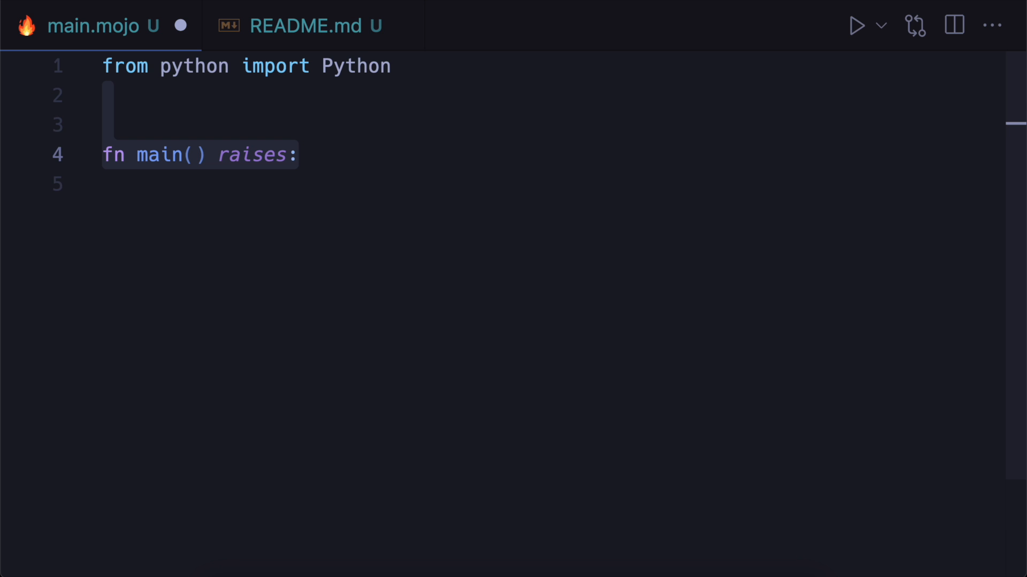
Write main.mojo computing torch.sin over linspace(0, 10, 100) and plotting it with matplotlib.pyplot.
type("let torch = Python.import_module(\"torch\")")
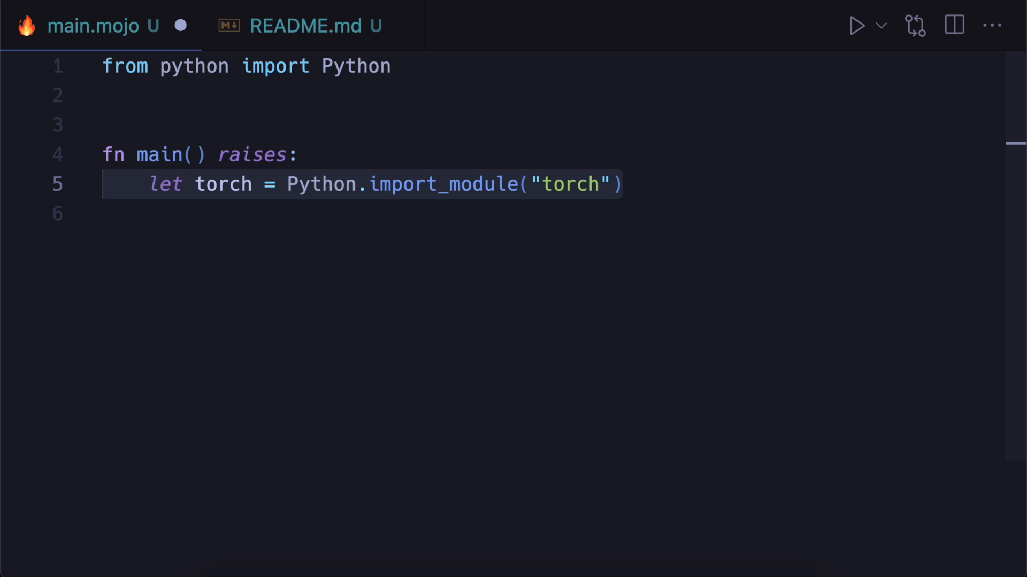
type("let x = torch.linspace(0, 10, 100)")
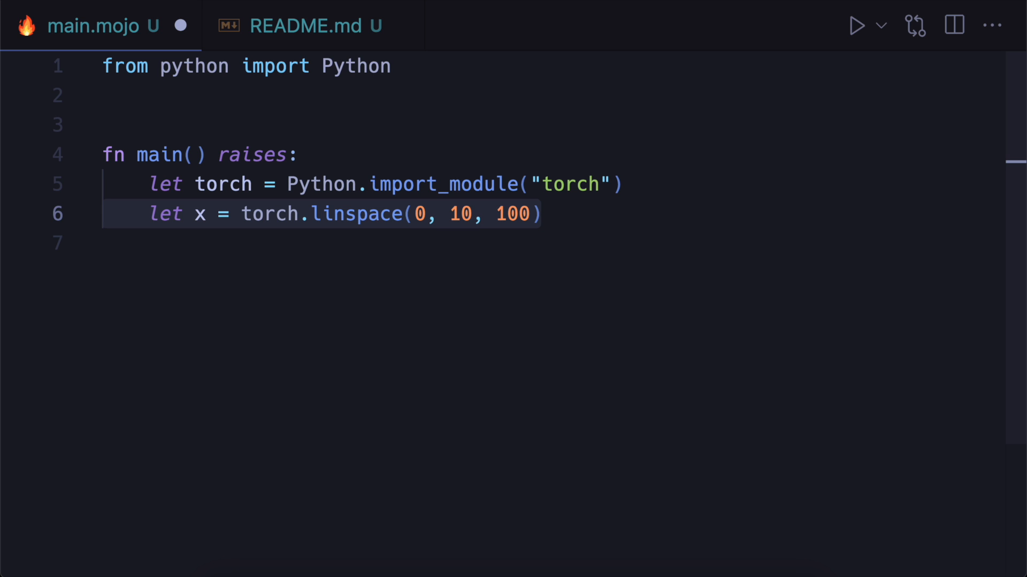
type("let y = torch.sin(x)")
type("def plot(x: PythonObject, y: PythonObject) -> None:")
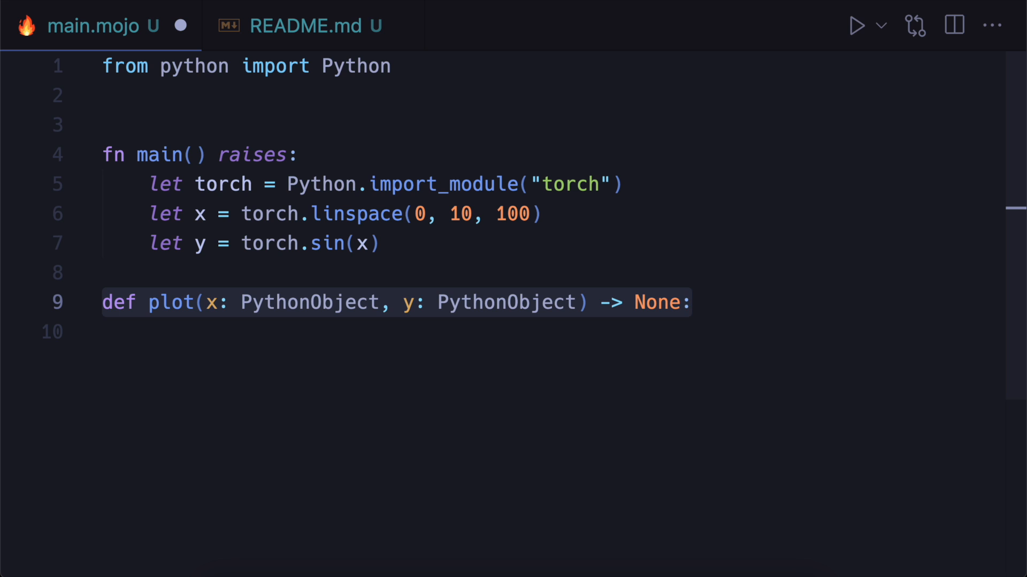
type("let plt = Python.import_module(\"matplotlib.pyplot\")")
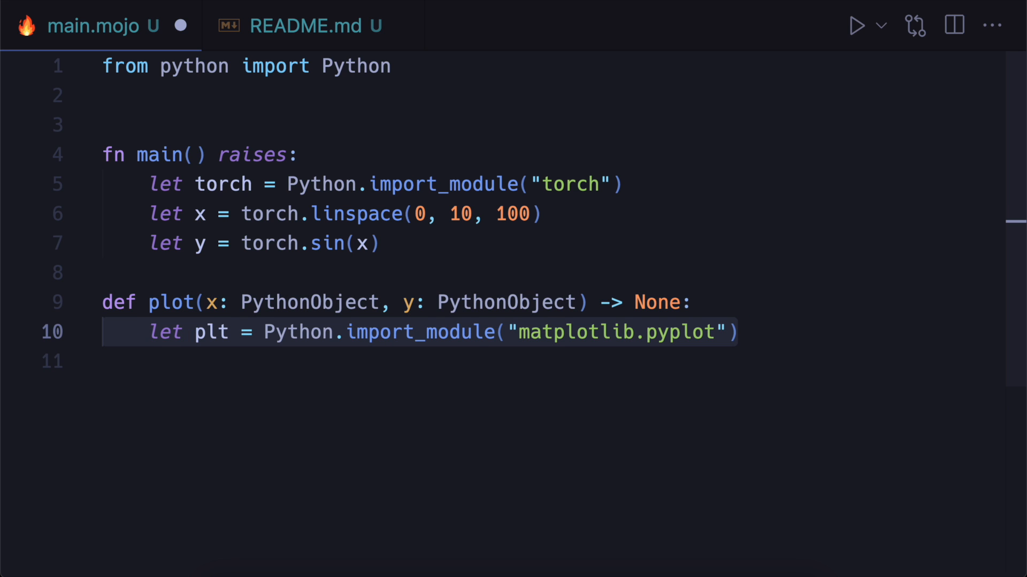
type("plt.plot(x.numpy(), y.numpy())")
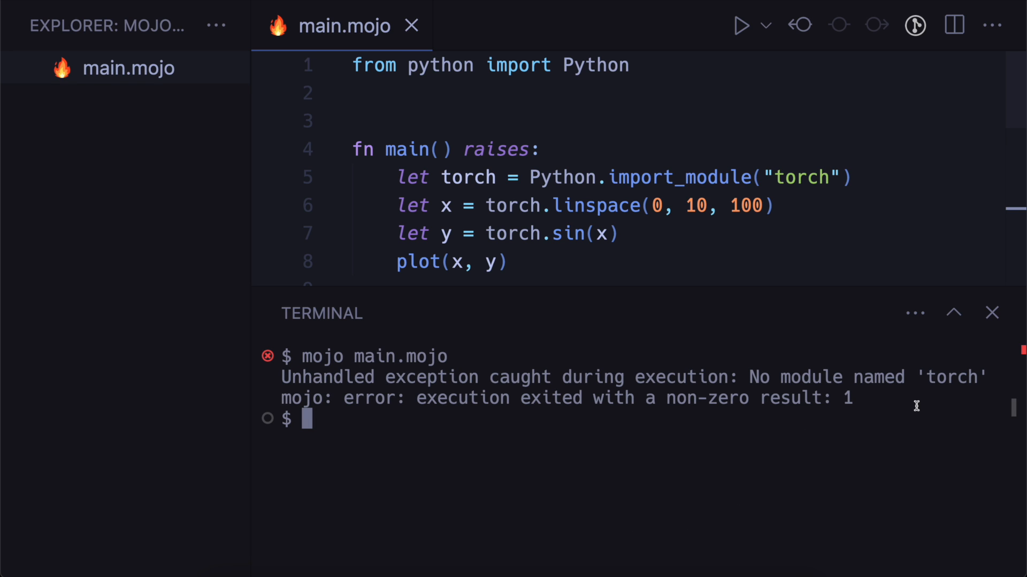
mouse_move(186, 306)
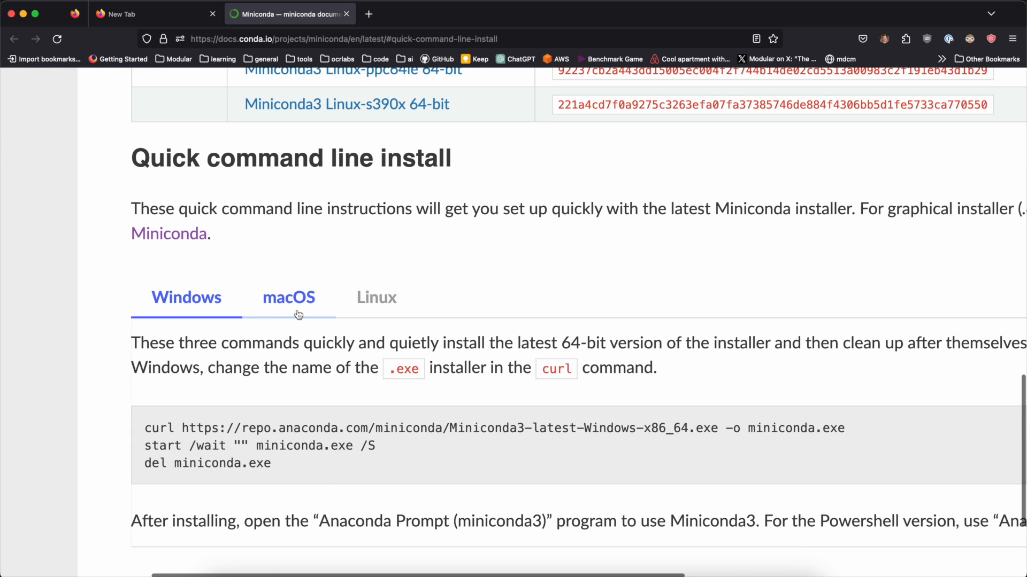
Show the macOS quick install commands on the Miniconda page and select them.
left_click(288, 297)
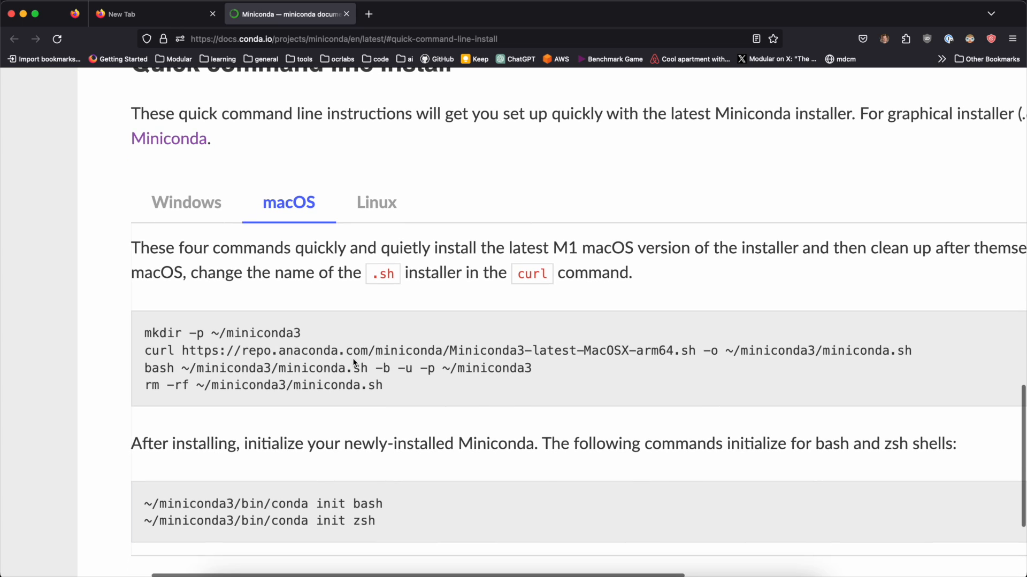
left_click_drag(144, 332, 384, 385)
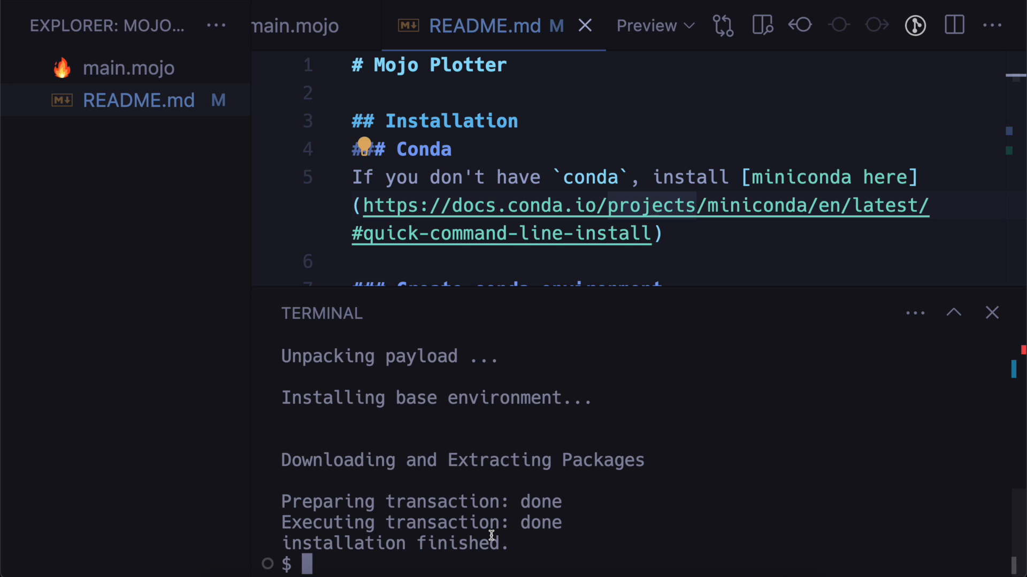
Run ~/miniconda3/bin/conda init --all and check the shell prompt with echo $PROMPT.
type("~/miniconda3/bin/conda init --all")
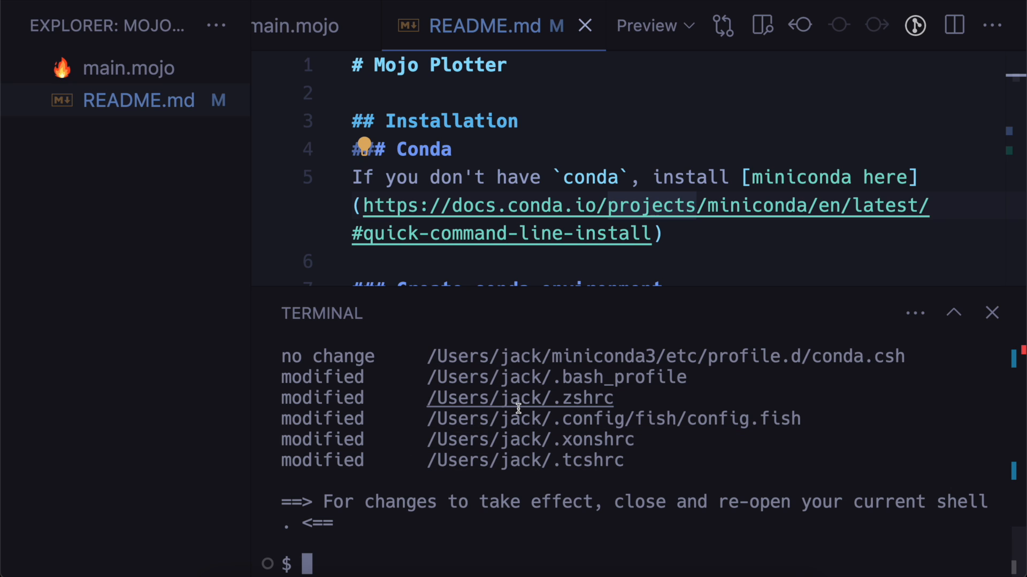
mouse_move(461, 512)
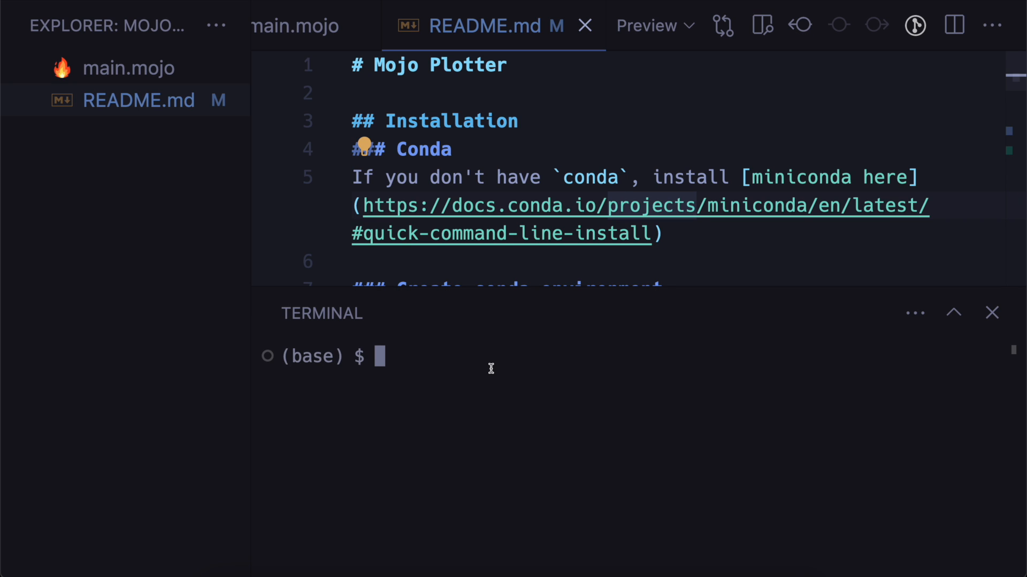
type("echo $PROMPT")
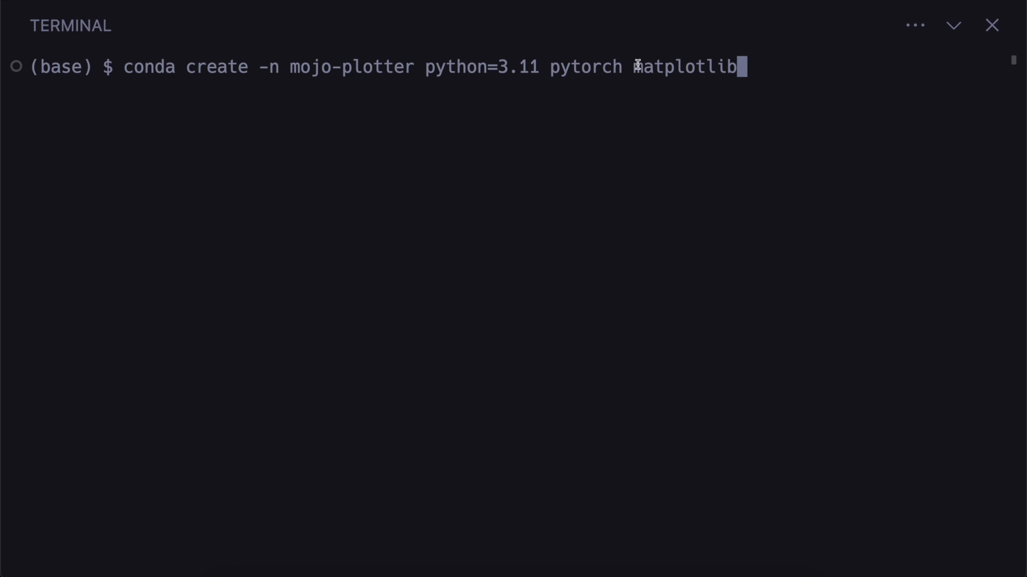
mouse_move(351, 67)
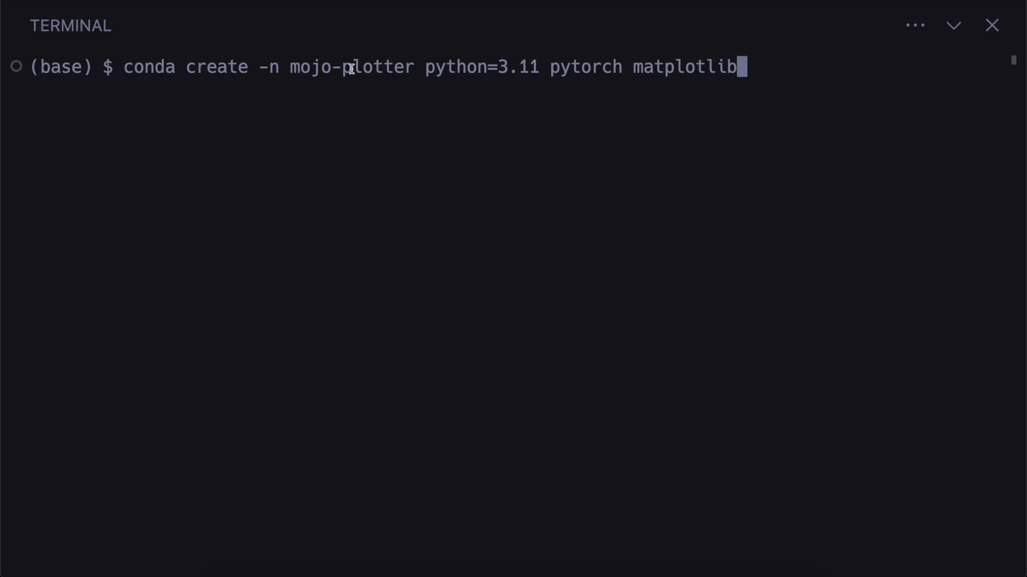
mouse_move(509, 66)
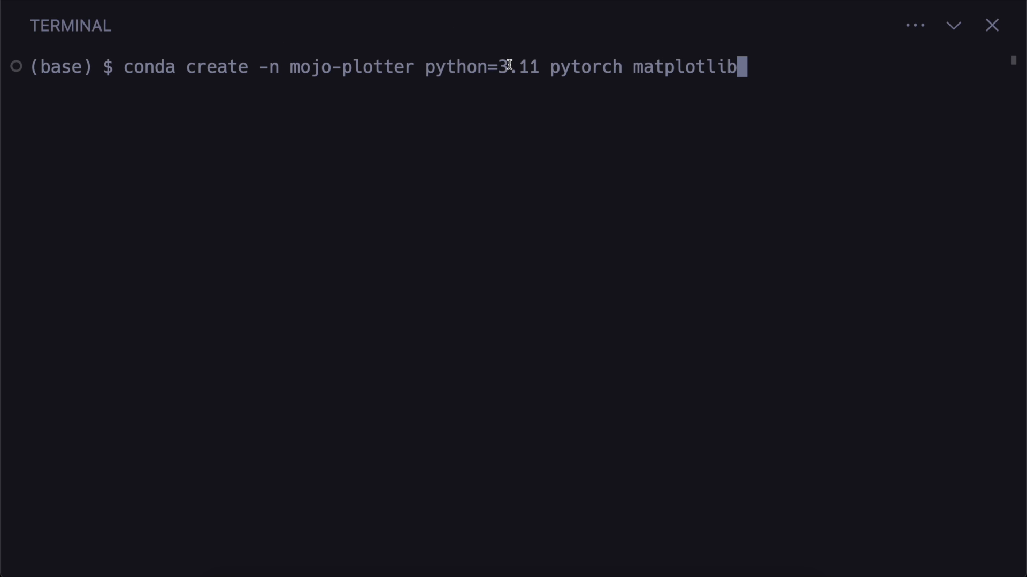
mouse_move(541, 71)
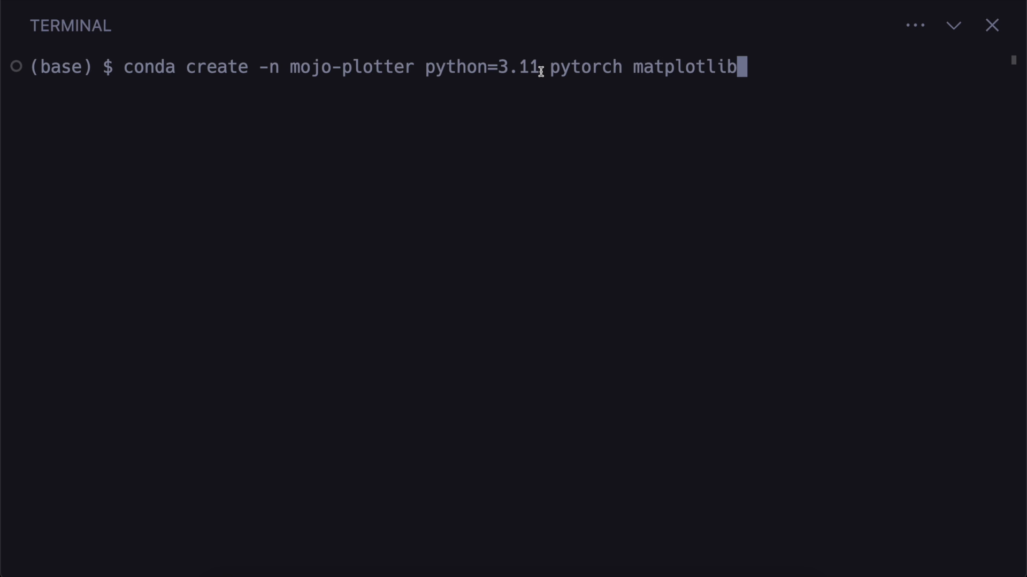
mouse_move(587, 69)
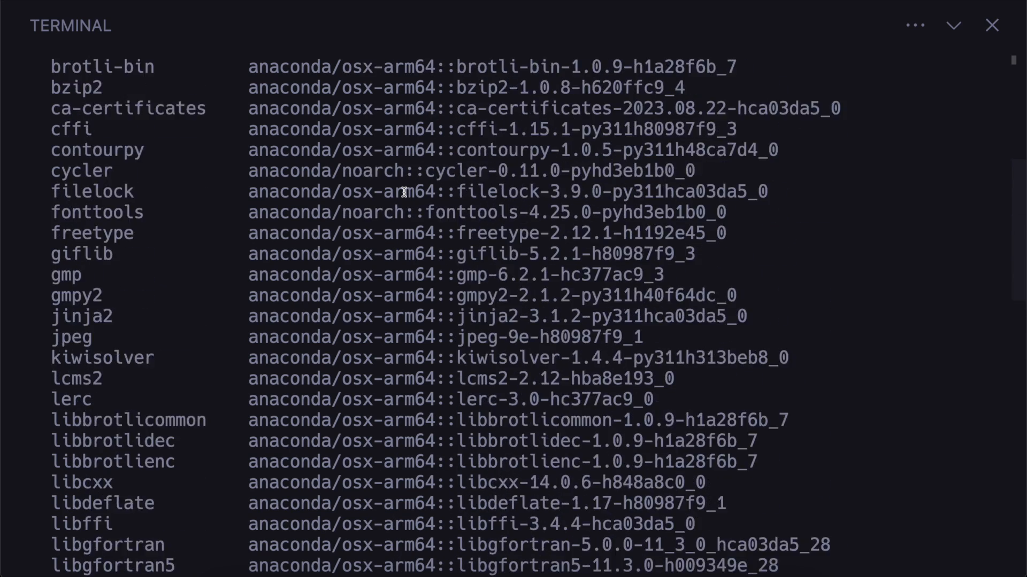
Approve the mojo-plotter environment install (Python 3.11, pytorch, matplotlib) by answering y.
scroll("down", 3)
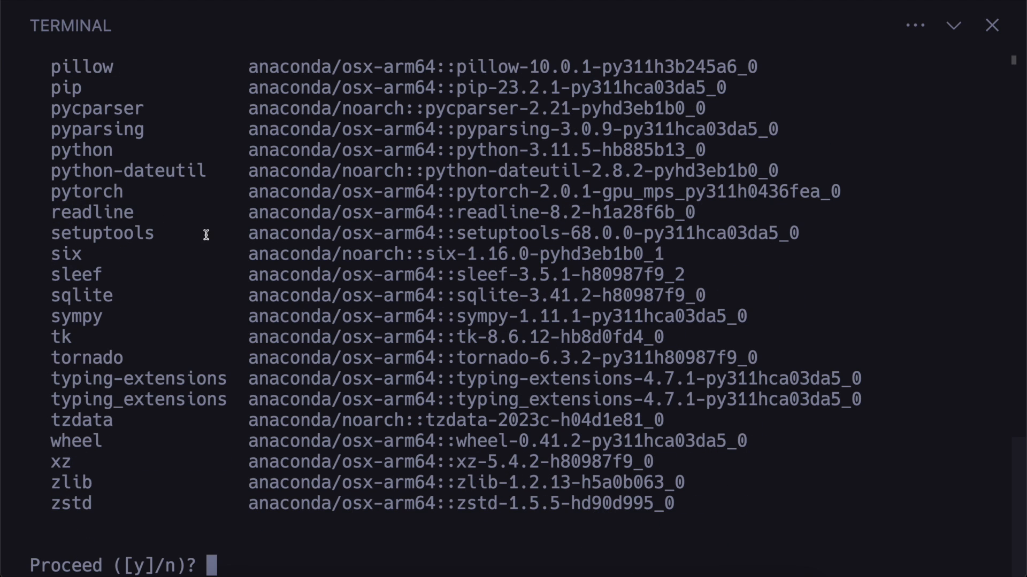
mouse_move(450, 190)
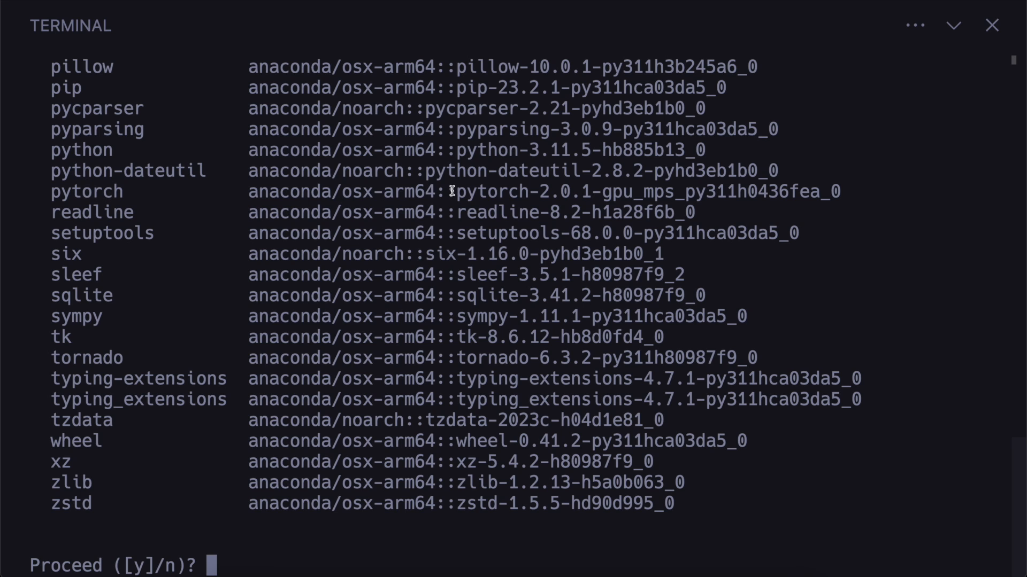
mouse_move(593, 195)
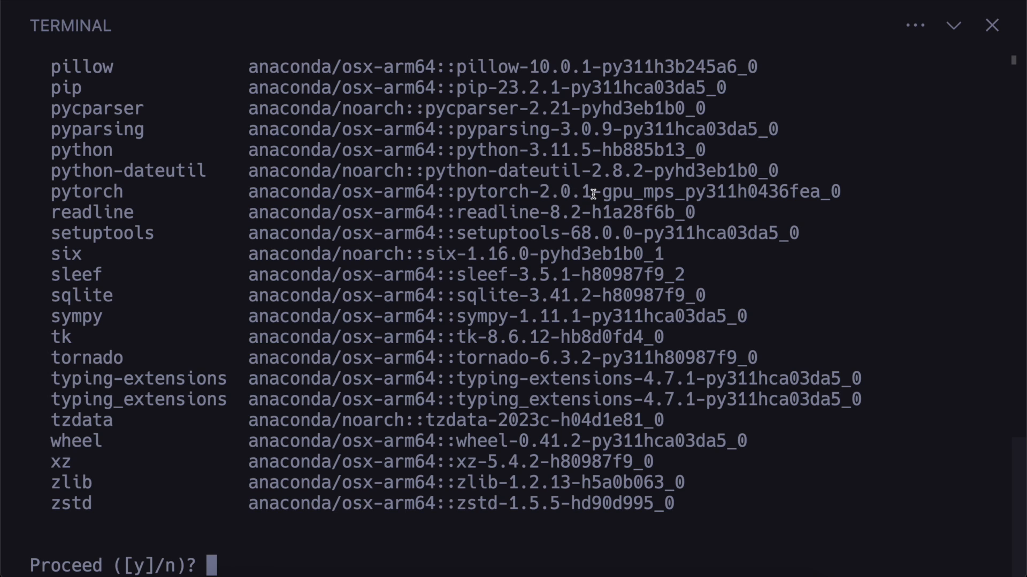
type("y")
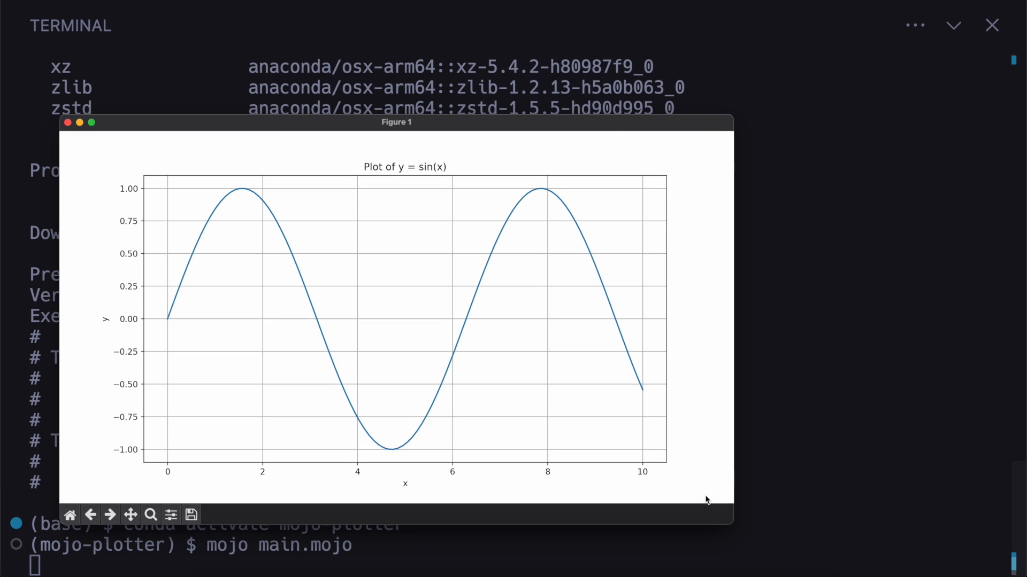
mouse_move(380, 260)
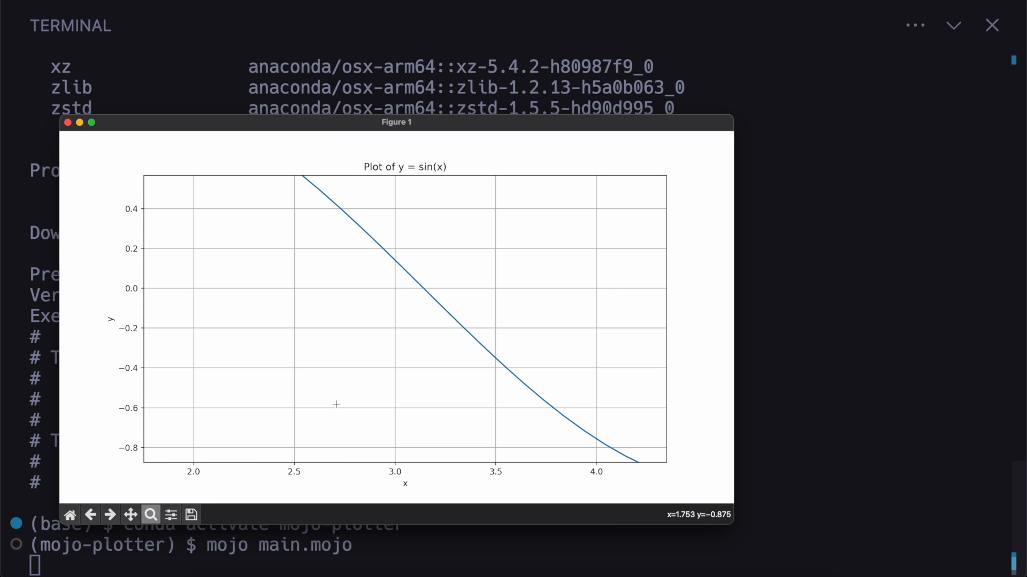
Bring up the Save dialog for the sine plot figure, then cancel it.
left_click(190, 514)
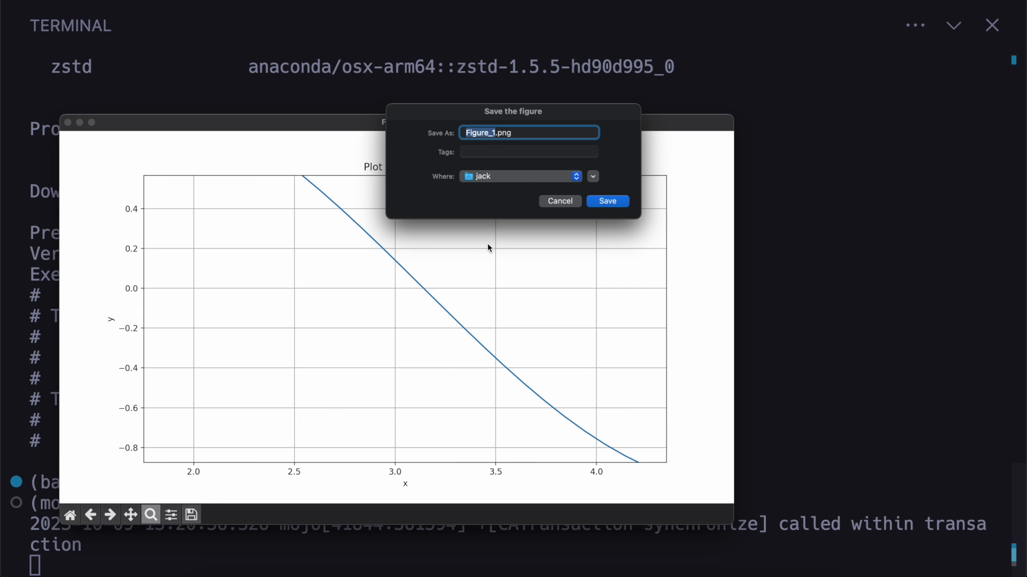
left_click(606, 201)
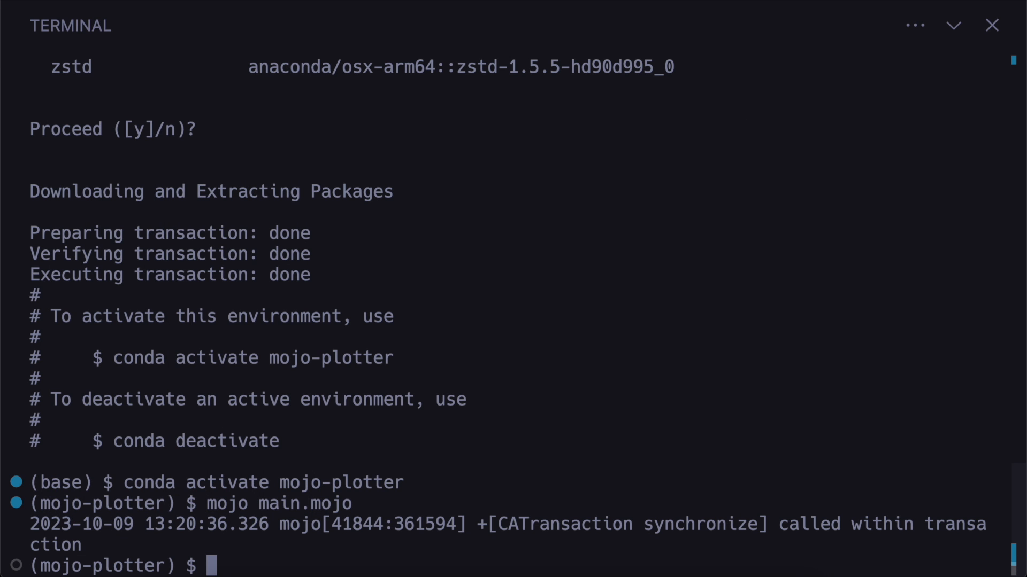
Activate mojo-plotter, open environment.yaml, and go to its prefix line to delete it.
type("conda activate mojo-plotter")
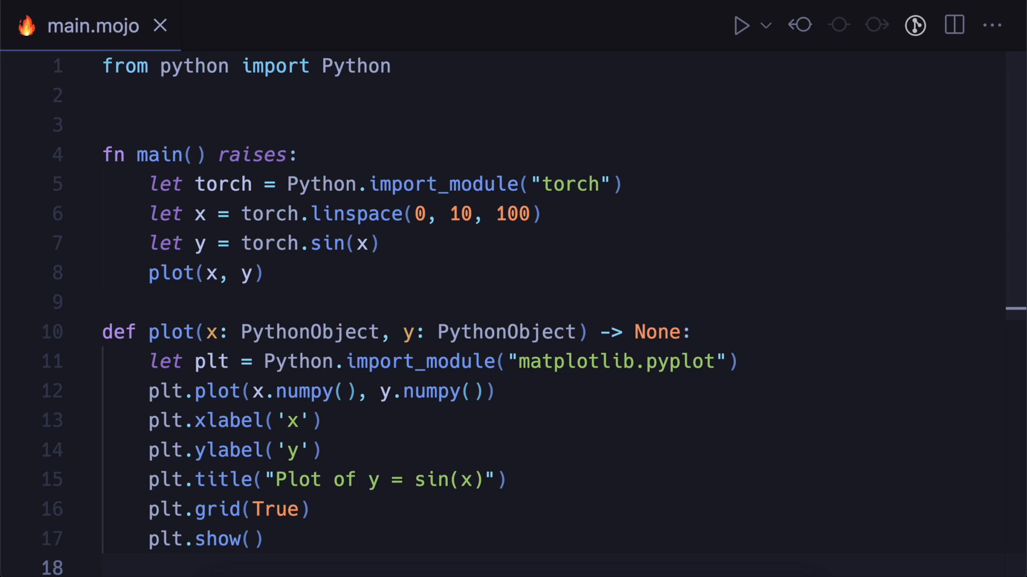
type("e")
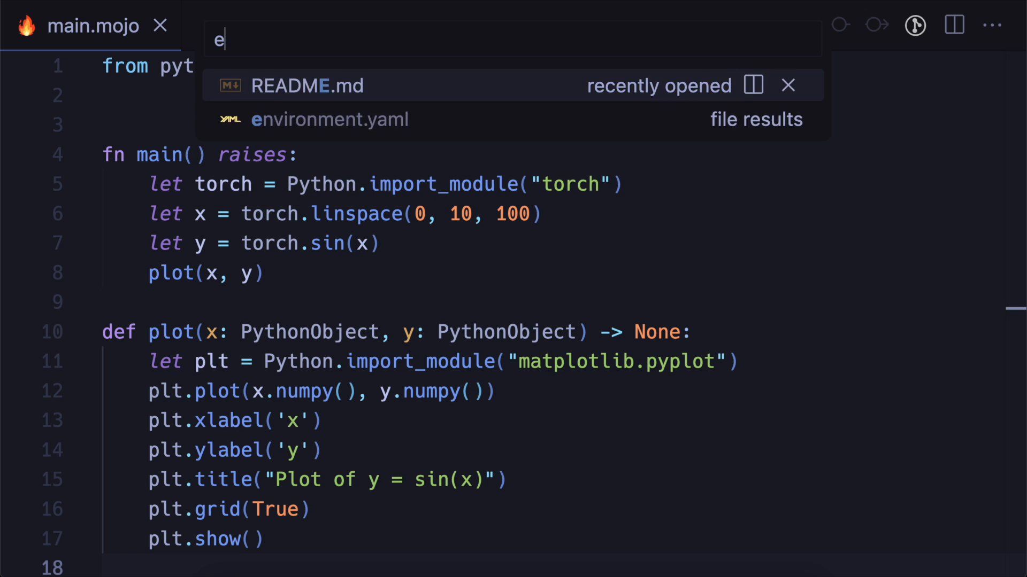
left_click(330, 119)
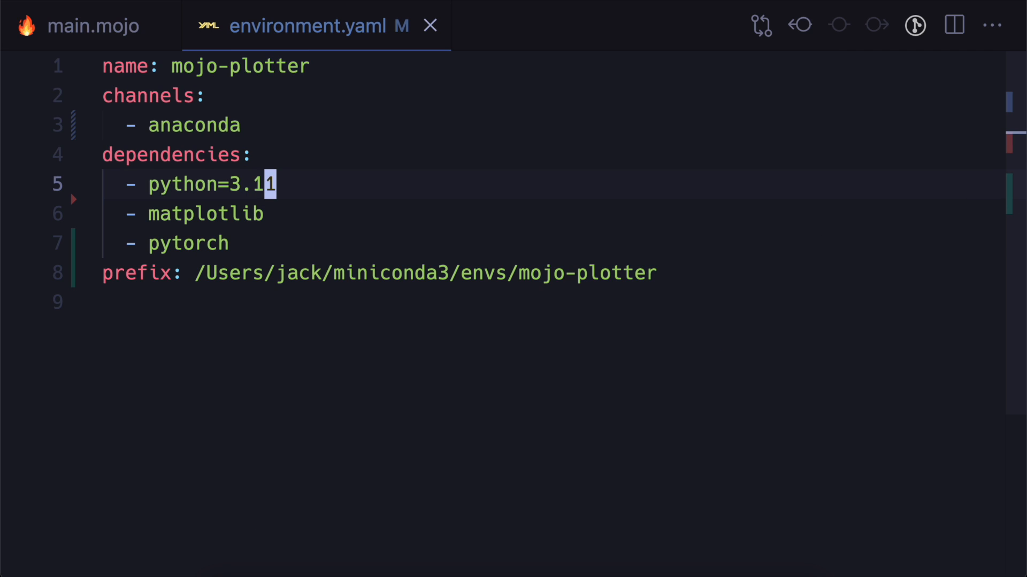
left_click(255, 214)
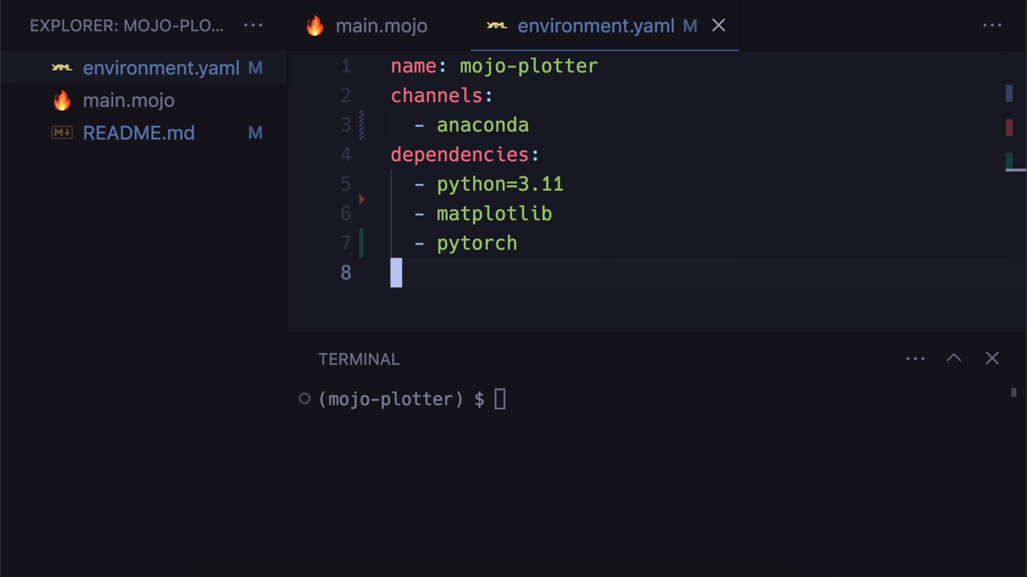
Create and activate mojo-test from environment.yaml, then run conda env export --from-history.
type("prefix: /Users/jack/miniconda3/envs/mojo-plotter")
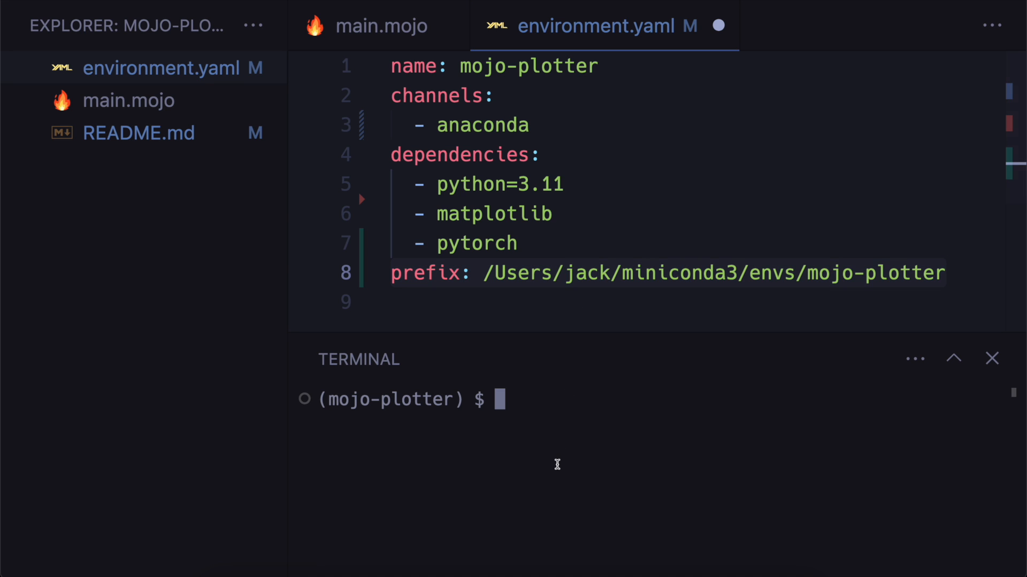
type("conda env create -f environment.yaml -n mojo-test")
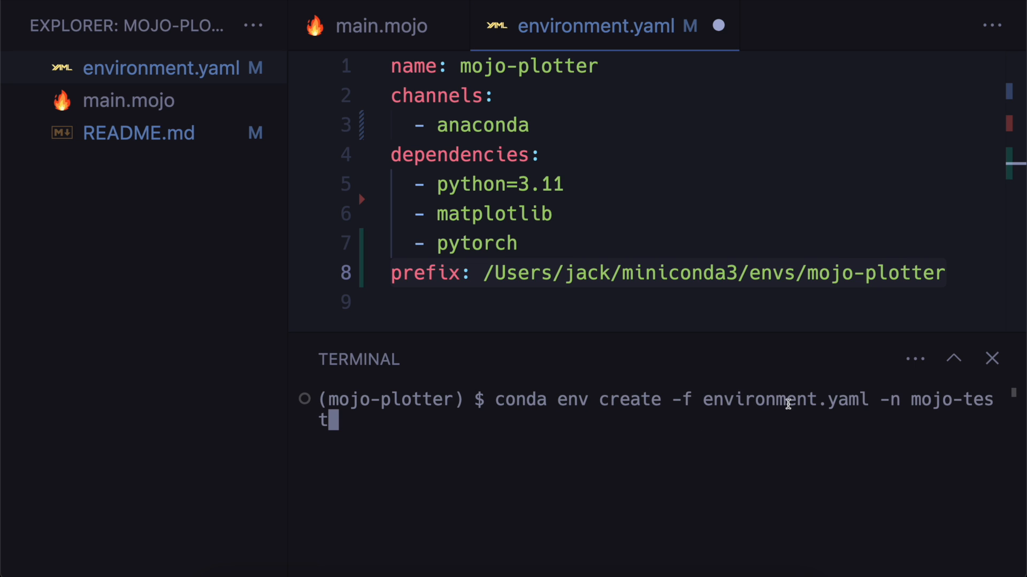
mouse_move(769, 405)
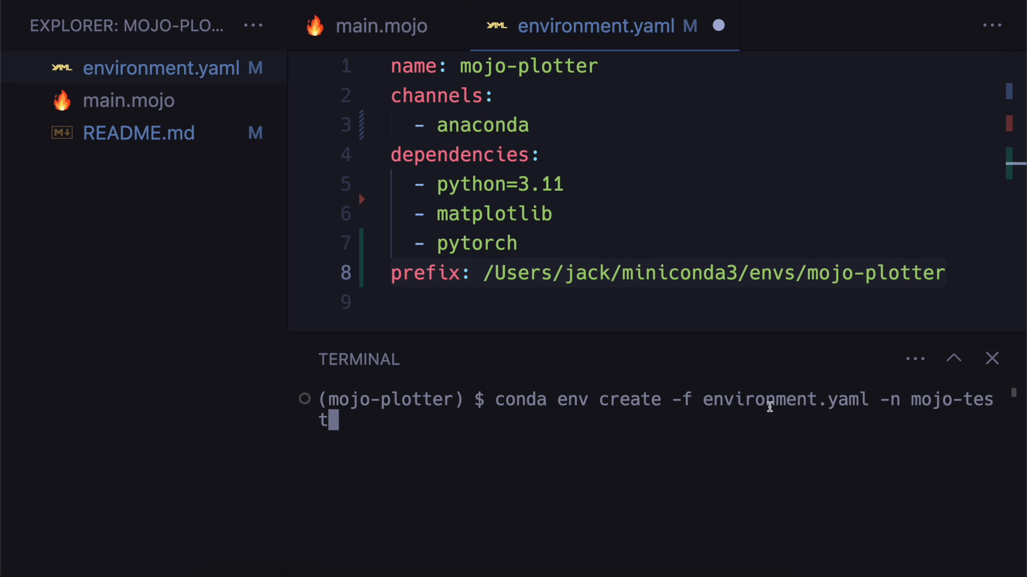
mouse_move(916, 402)
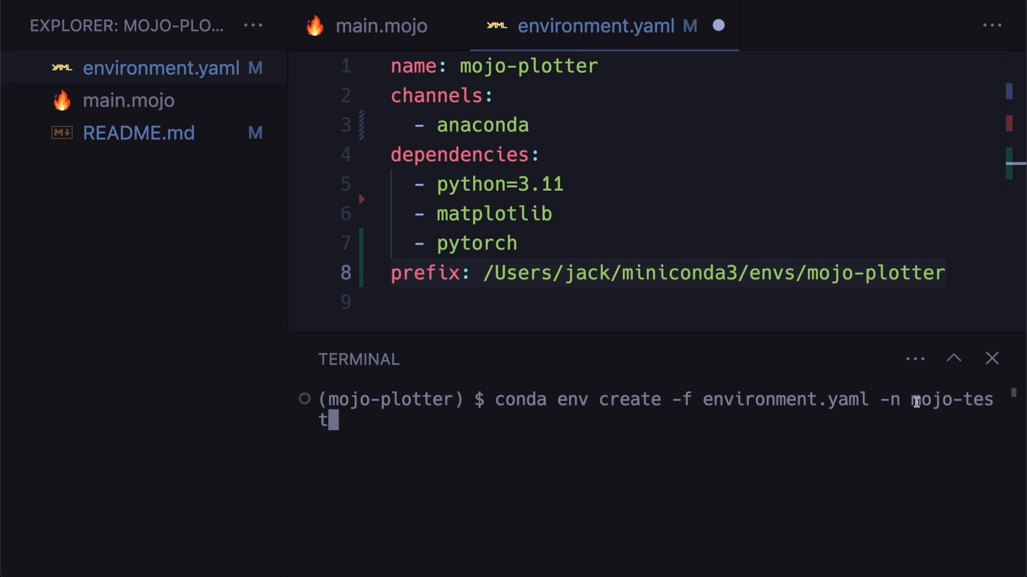
mouse_move(670, 399)
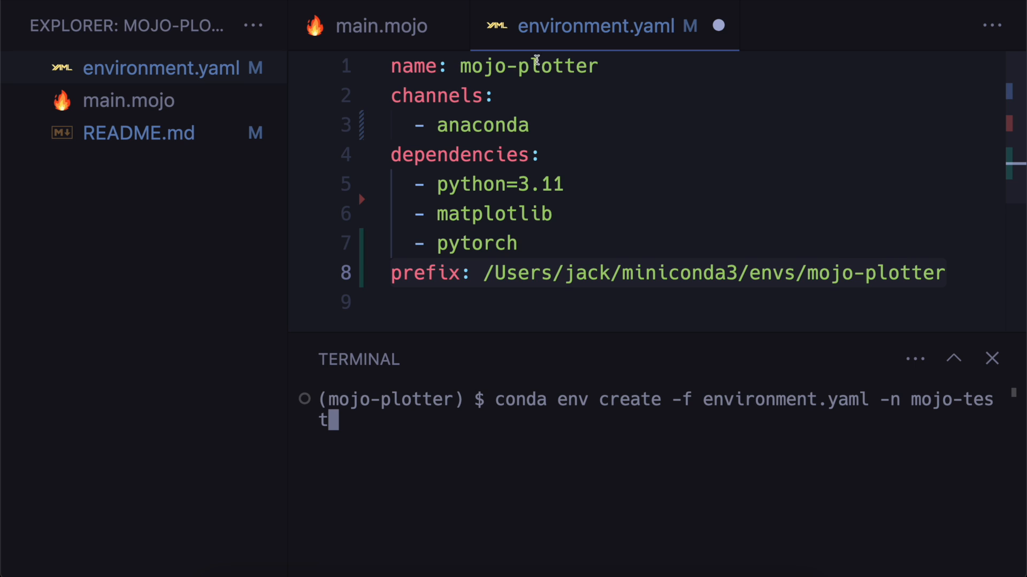
mouse_move(478, 451)
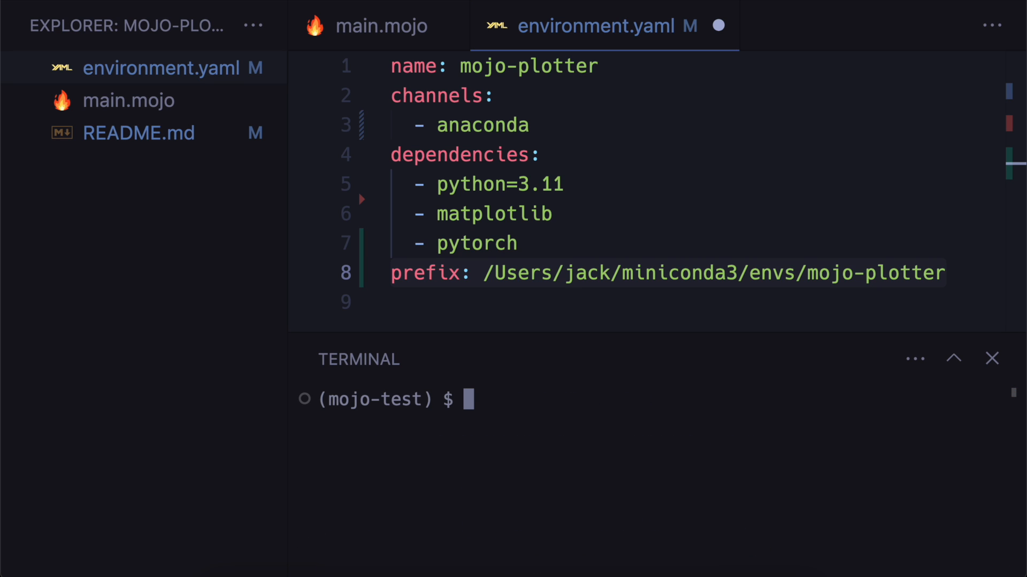
type("conda activate mojo-test")
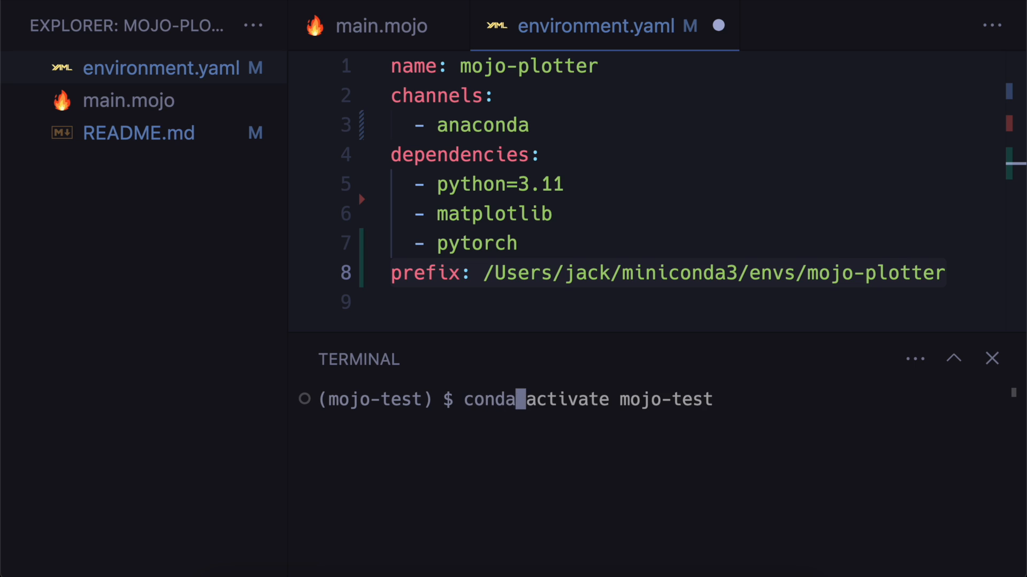
type("conda env export --from-history")
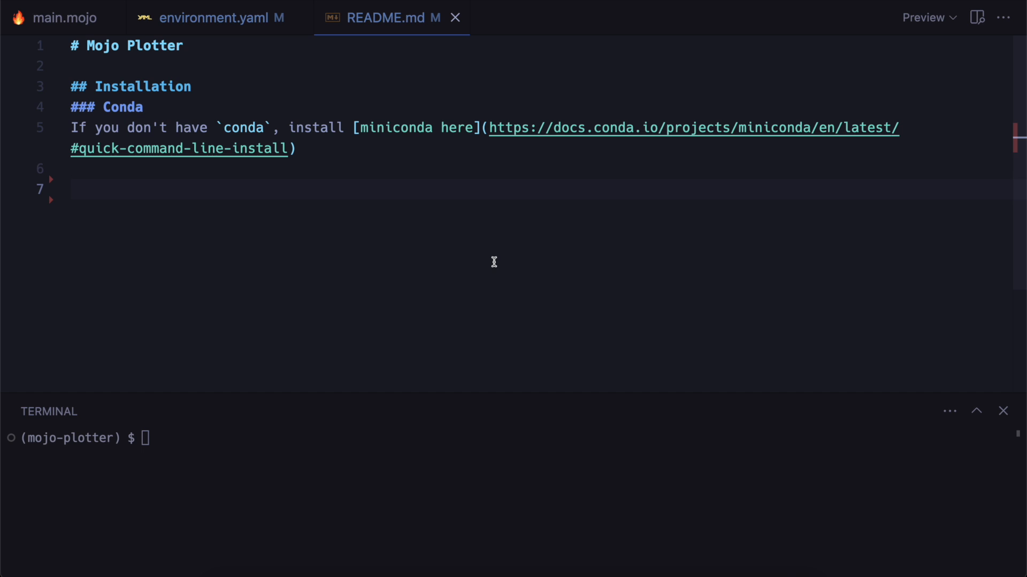
Add the '### Create conda environment' section to README.md.
type("### Create conda environment")
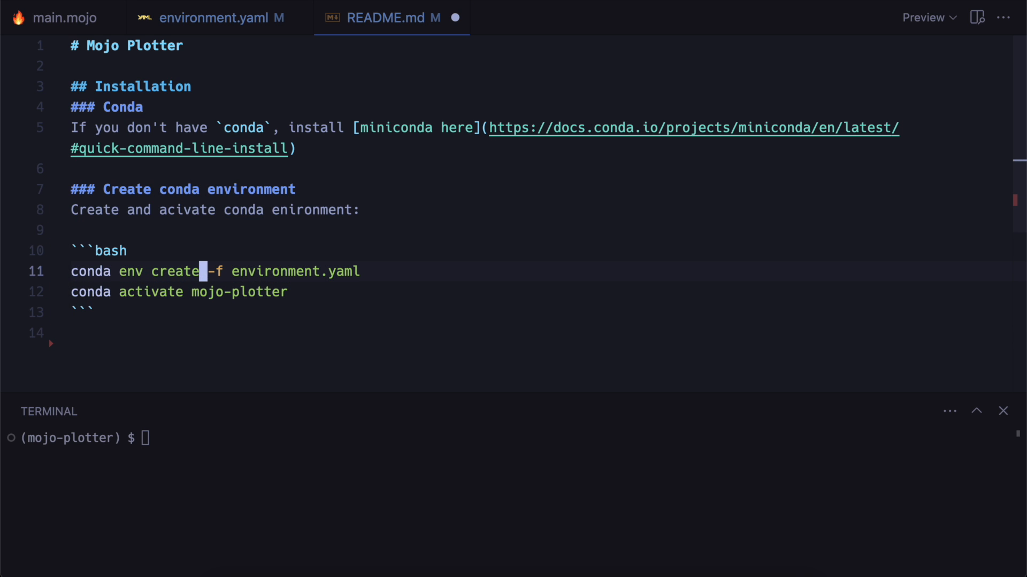
scroll("down", 3)
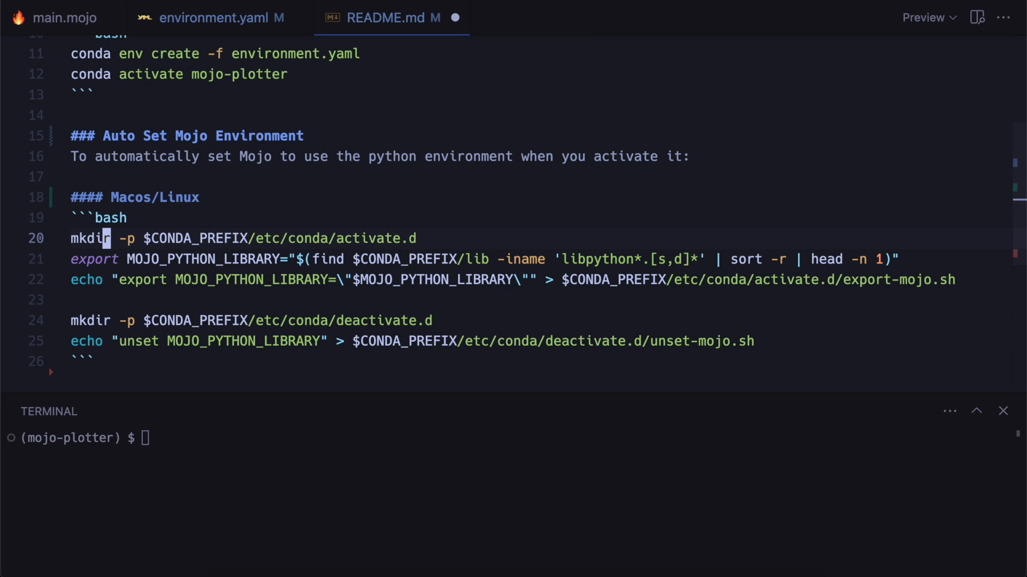
Run the activate.d and deactivate.d setup commands, then open unset-mojo.sh to verify it.
double_click(177, 259)
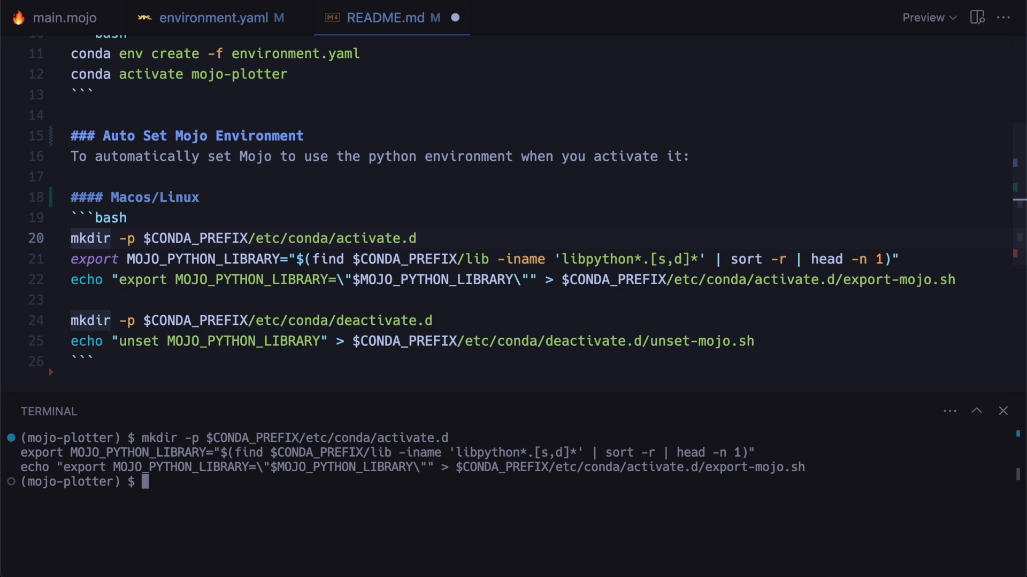
type("clear")
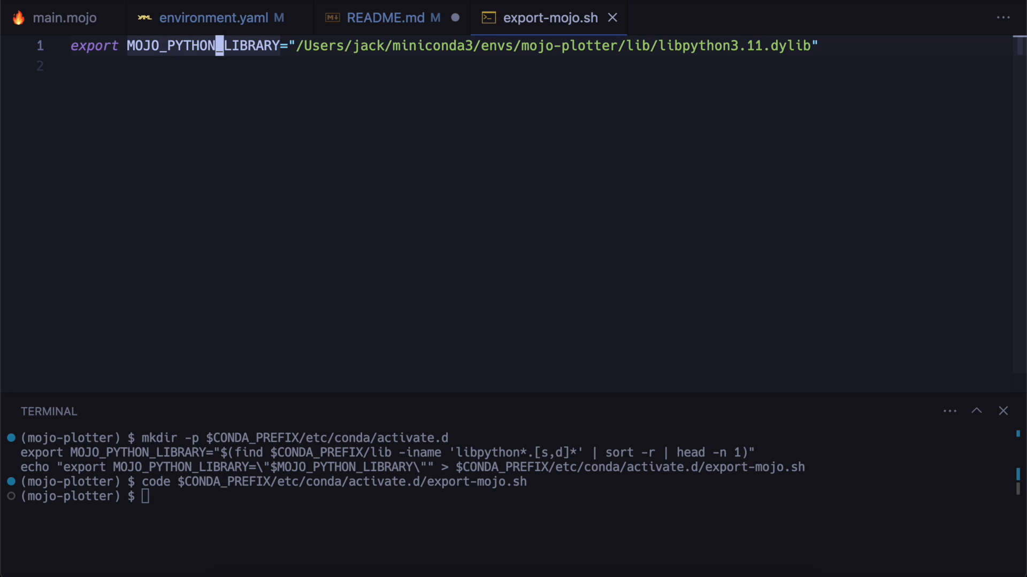
left_click(385, 18)
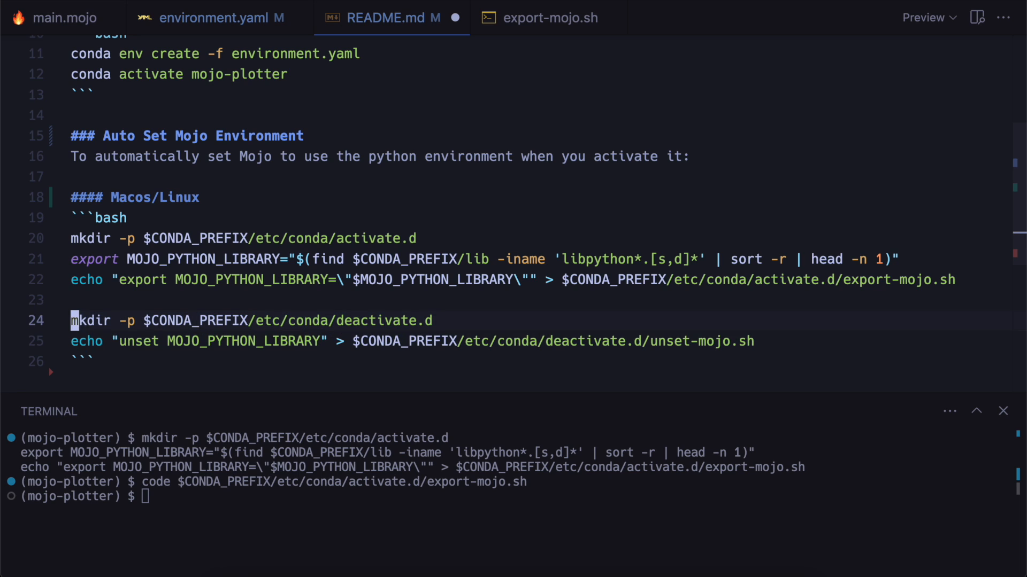
key("enter")
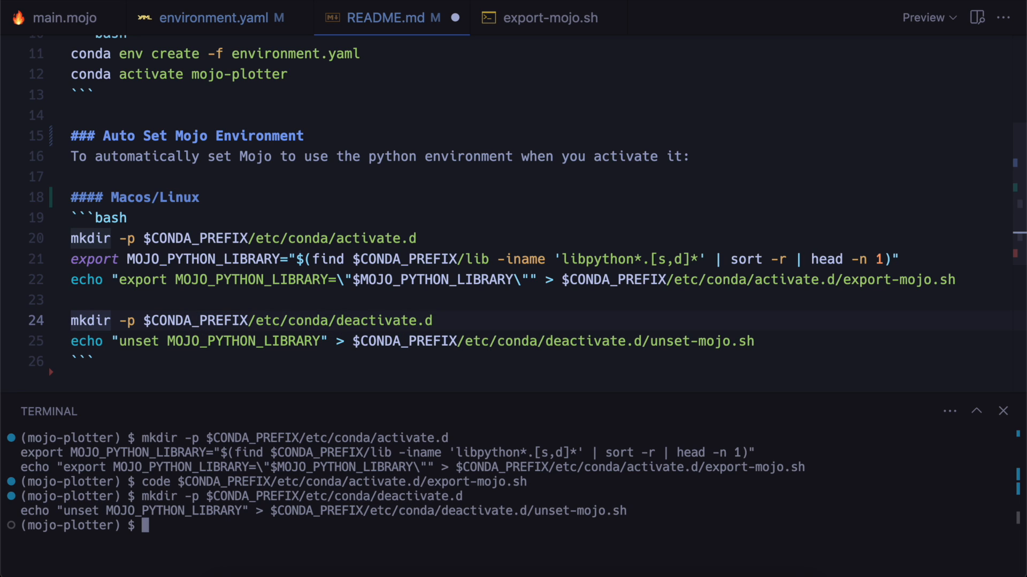
type("code $CONDA_PREFIX/etc/conda/deactivate.d/unset-mojo.sh")
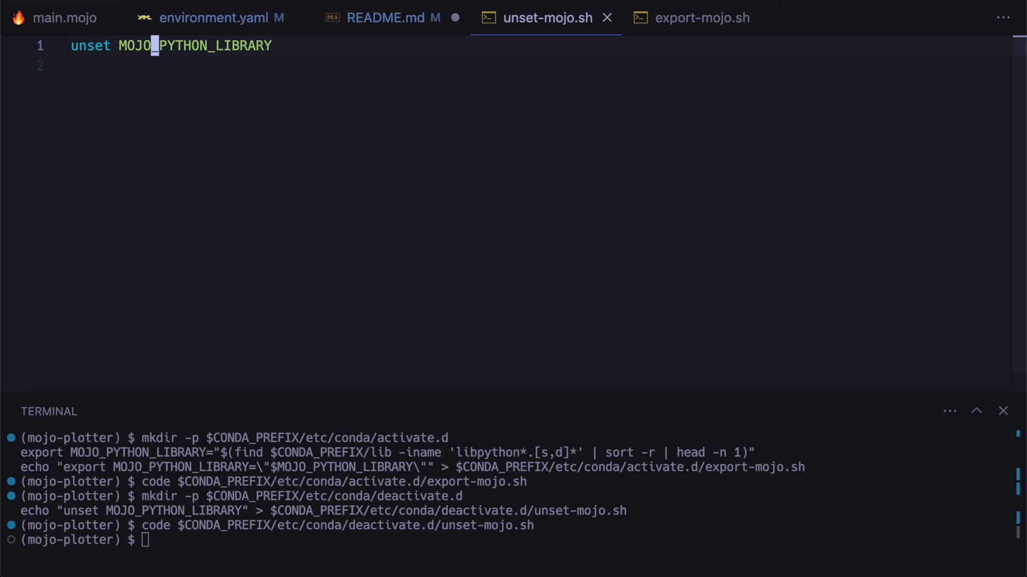
left_click(388, 18)
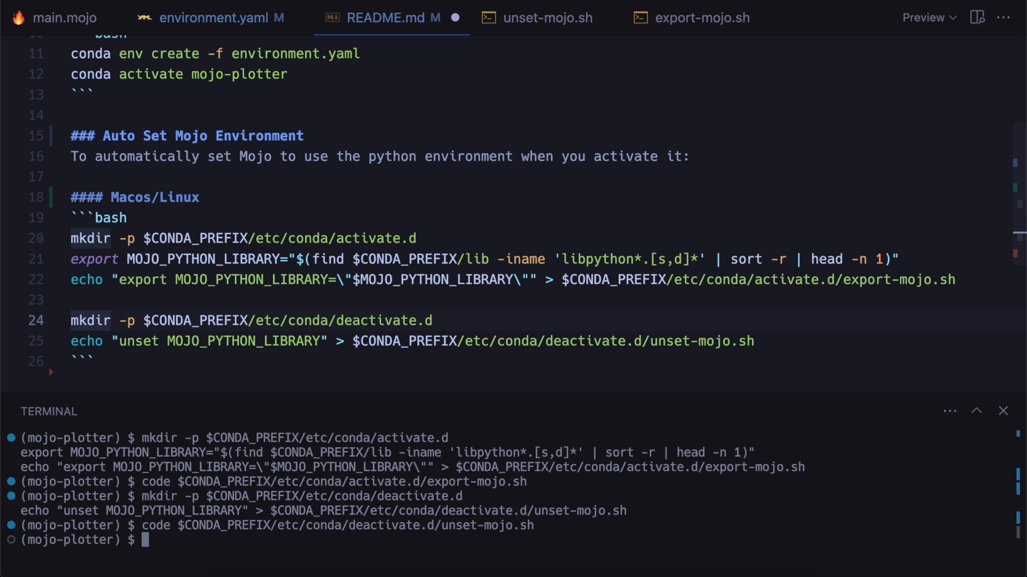
Deactivate and reactivate the conda environment to confirm MOJO_PYTHON_LIBRARY gets set.
type("conda deactivate")
type("echo $MOJO_PYTHON_LIBRARY")
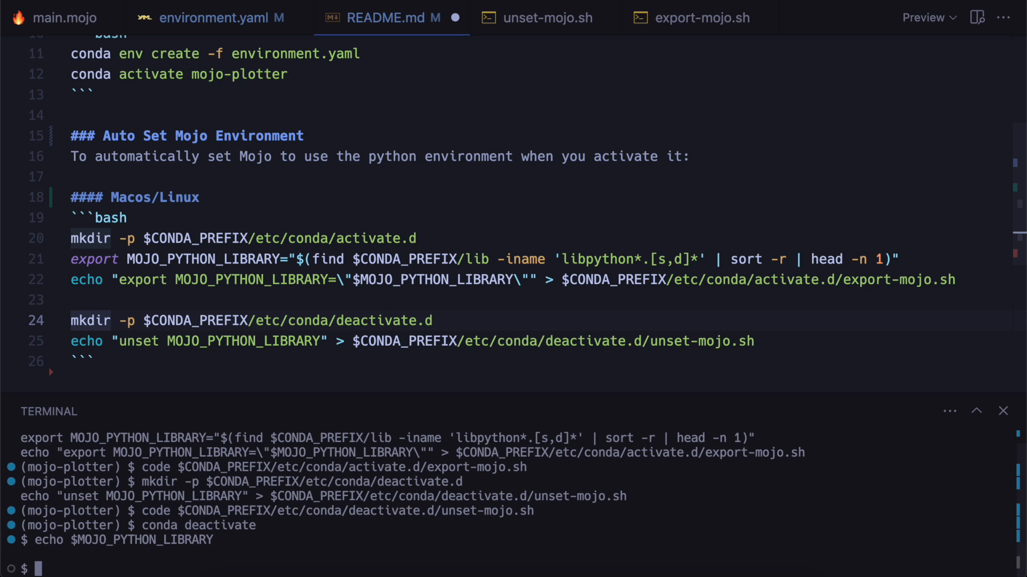
type("conda activate mojo-test")
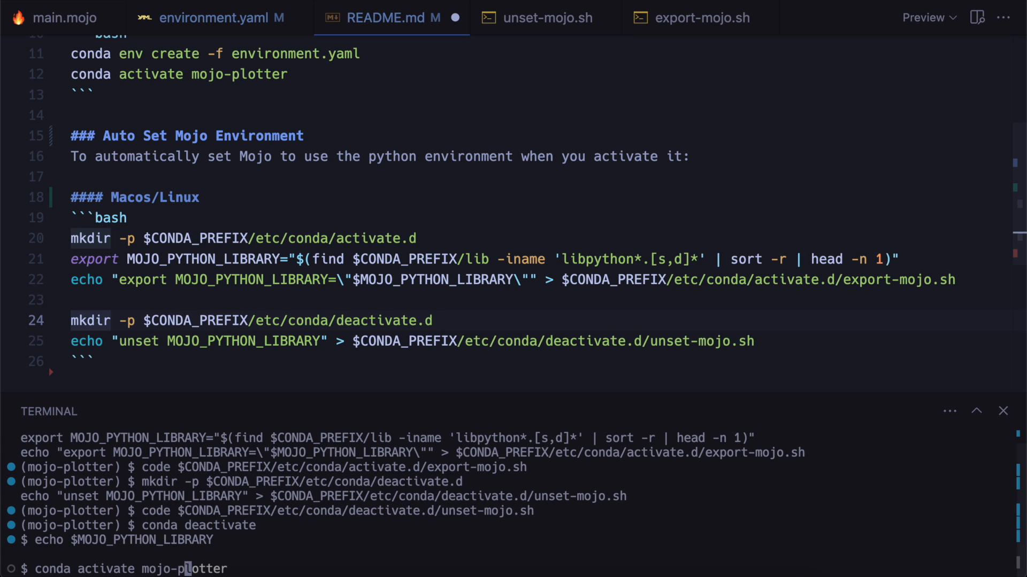
key("Enter")
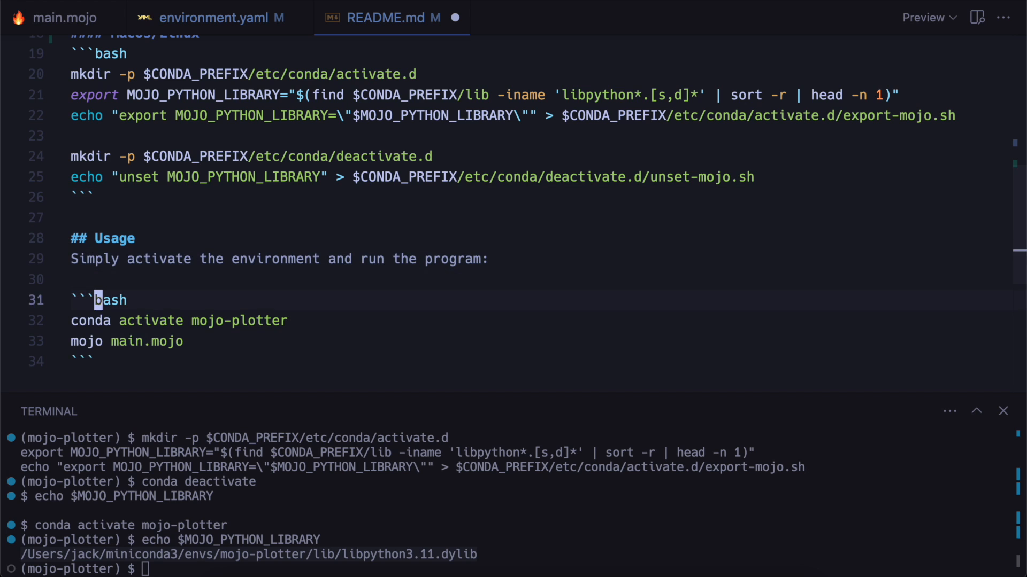
left_click(184, 341)
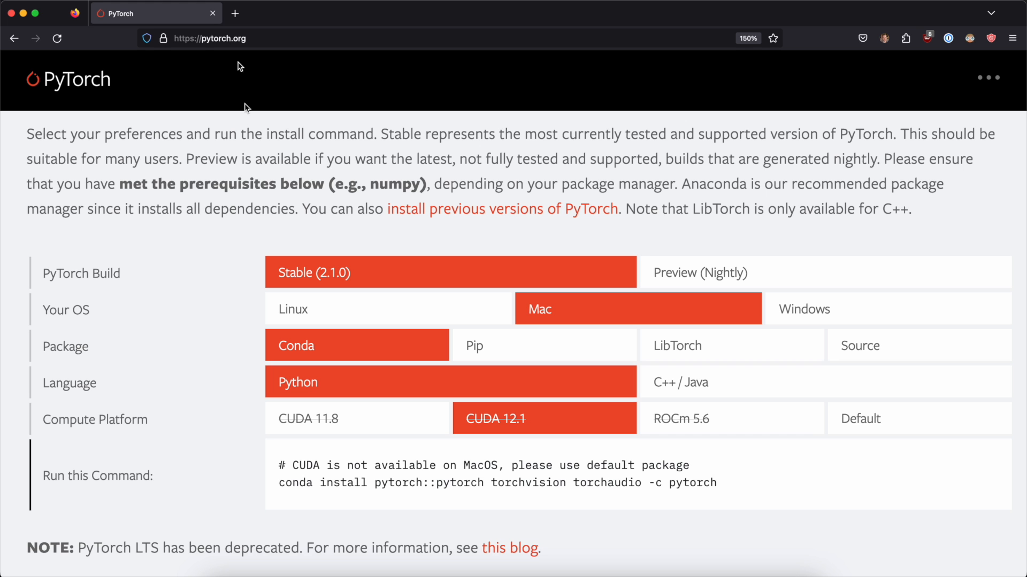
mouse_move(440, 239)
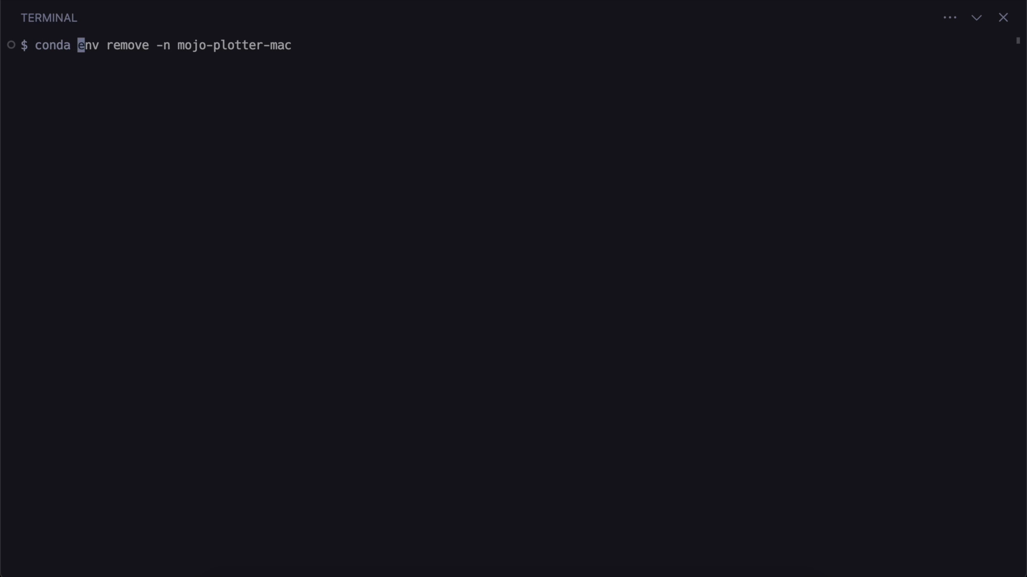
Create the mojo-plotter-mac conda environment with Python 3.11.
type("conda create -n mojo-plotter-mac python=3.11")
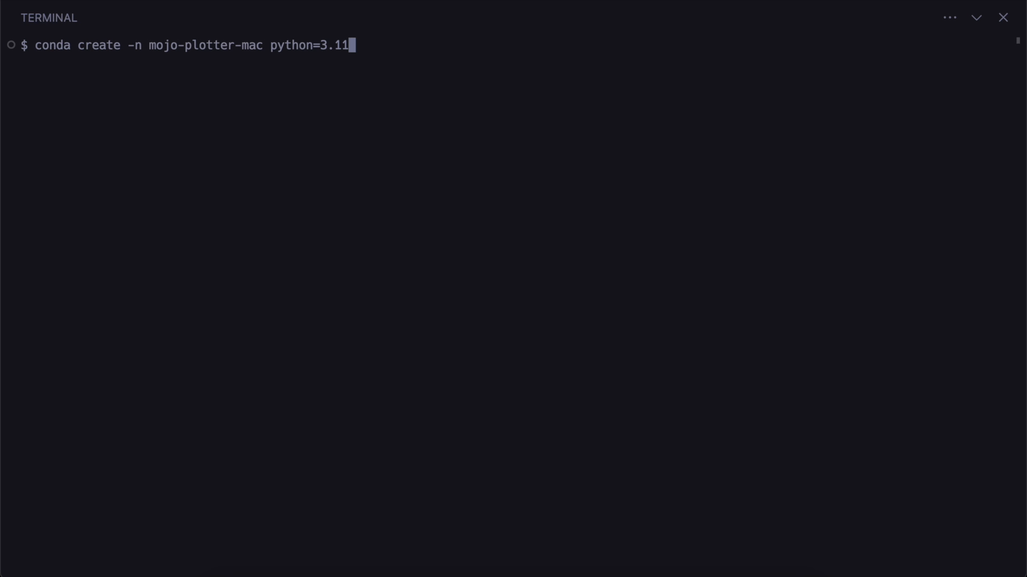
mouse_move(212, 73)
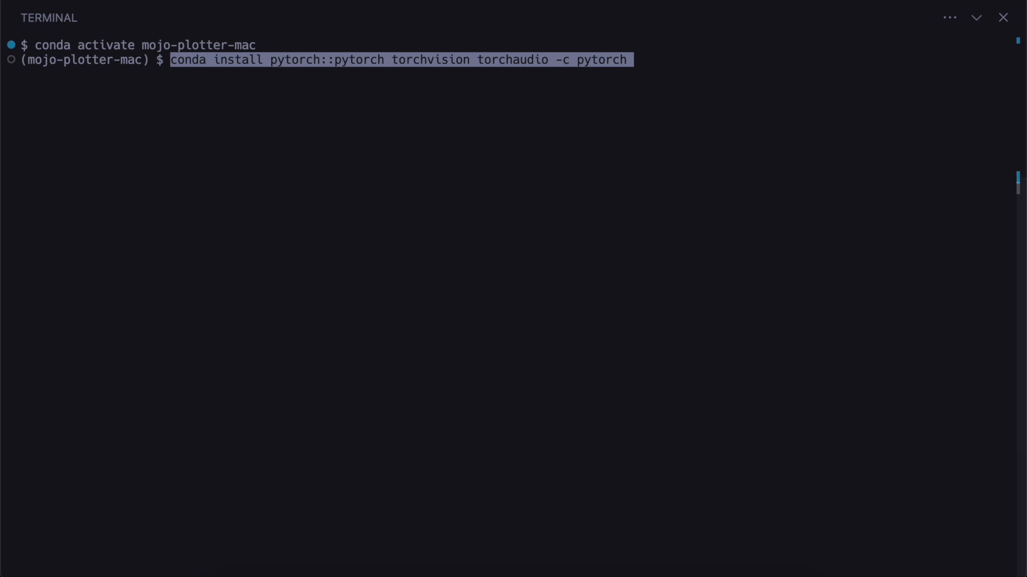
left_click(560, 59)
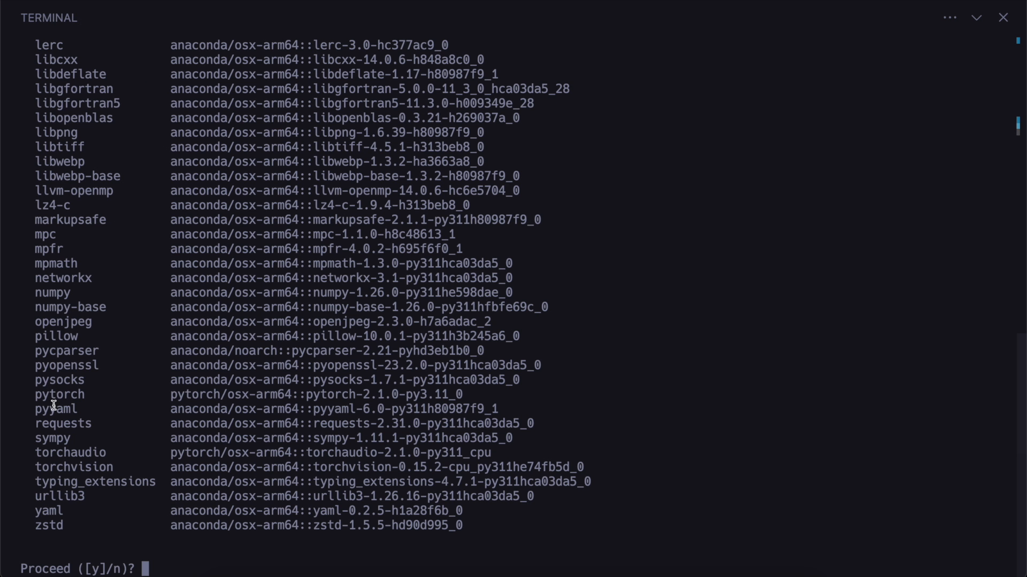
mouse_move(391, 398)
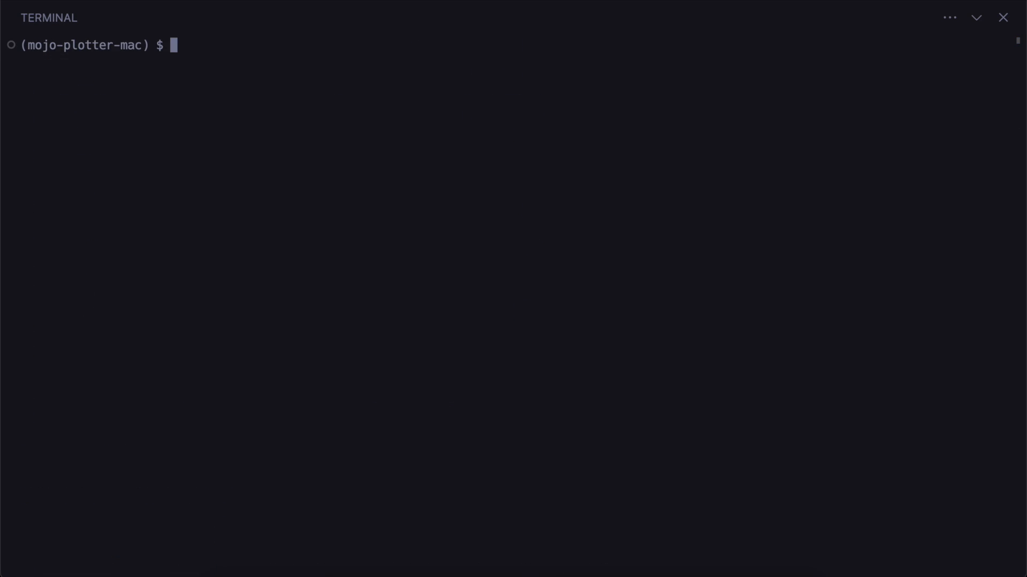
Install pytorch, torchvision and torchaudio, then export the environment to environment-macos-arm.yaml and open it.
type("conda install pytorch::pytorch torchvision torchaudio -c pytorch")
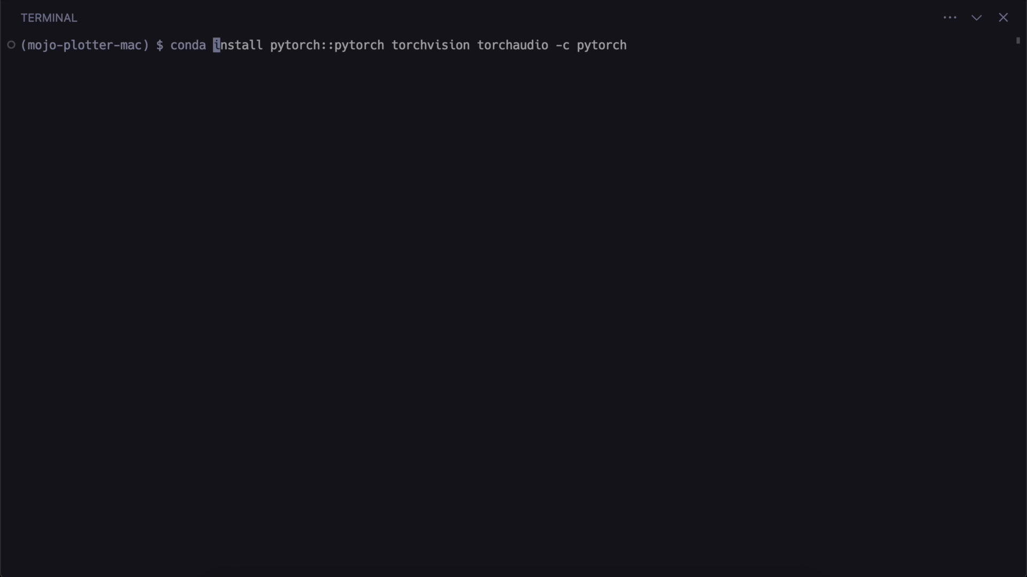
type("conda env remove -n mojo-plotter-mac")
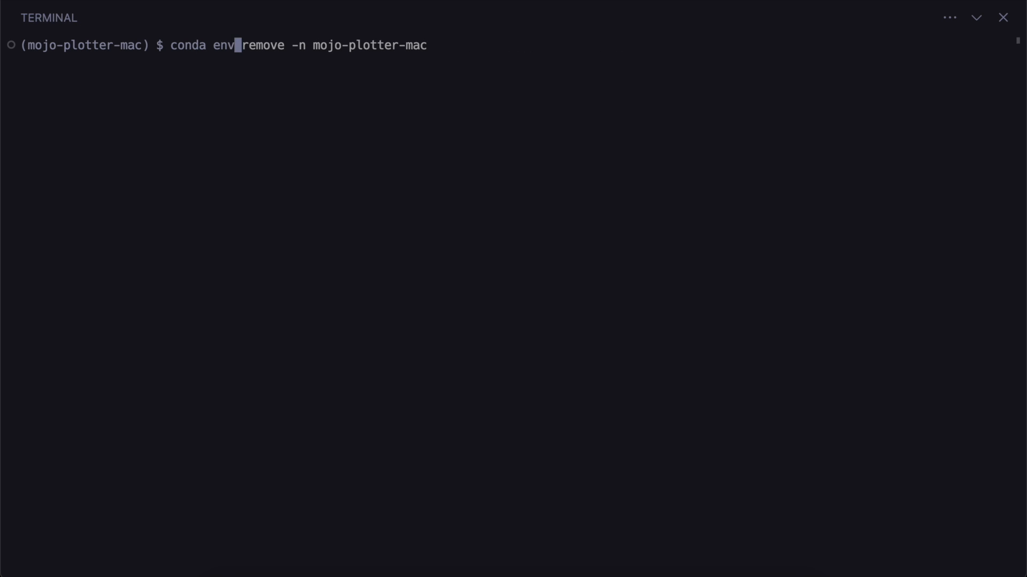
type("conda env export > environment-macos-arm.yaml")
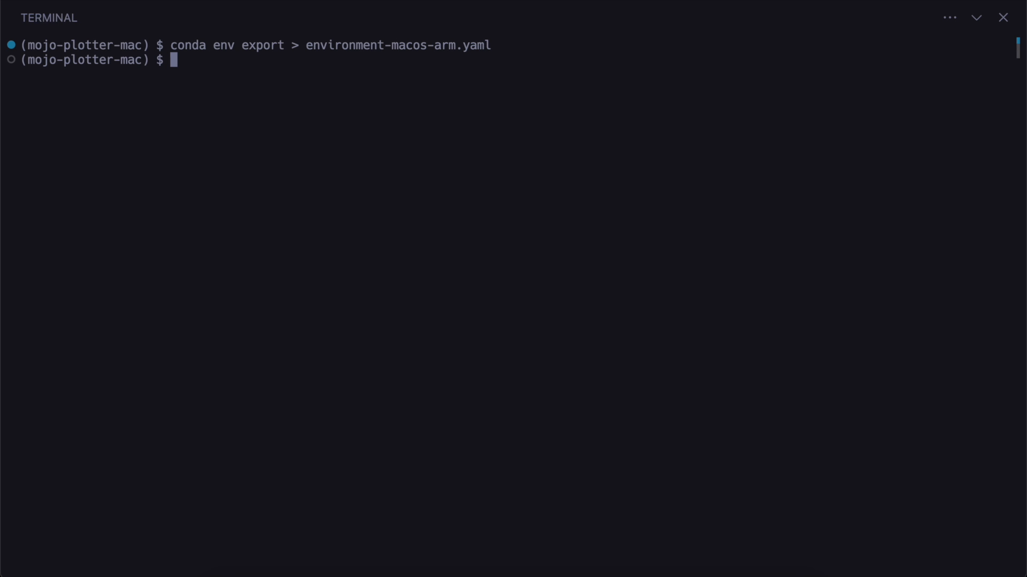
type("code environment-macos-arm.yaml")
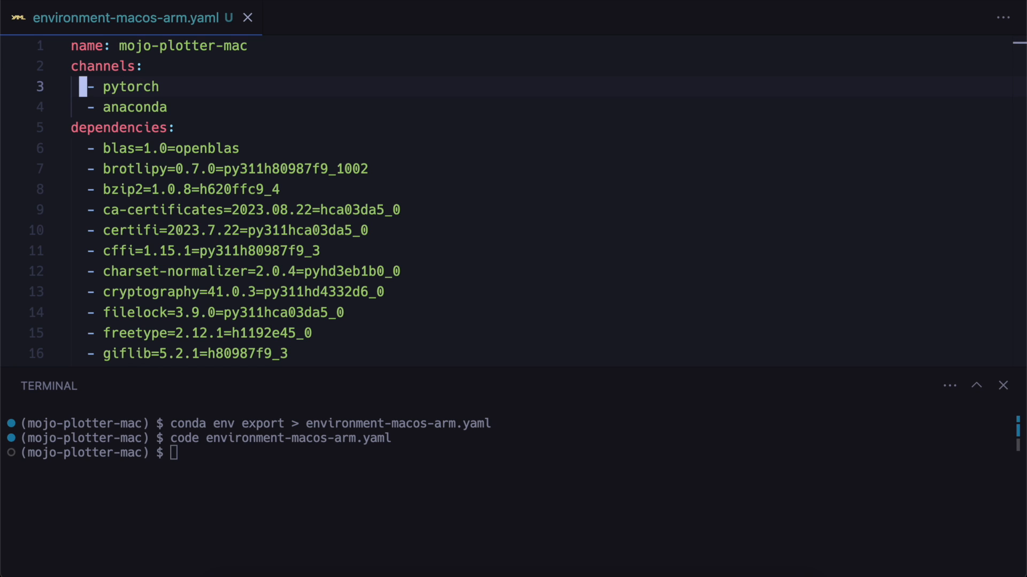
Scroll through the pinned dependencies in environment-macos-arm.yaml, then return to README.md.
double_click(129, 271)
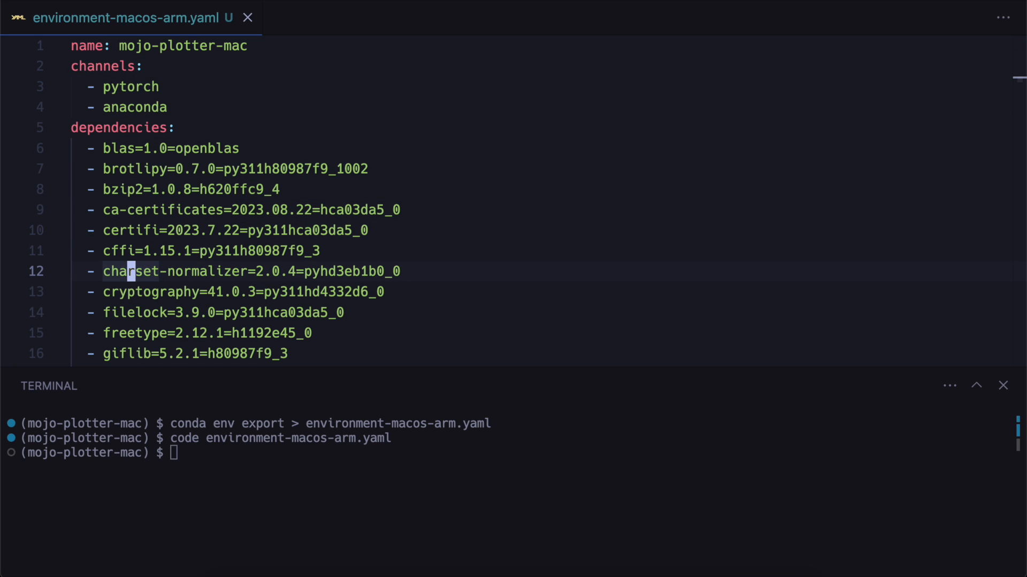
scroll("down", 3)
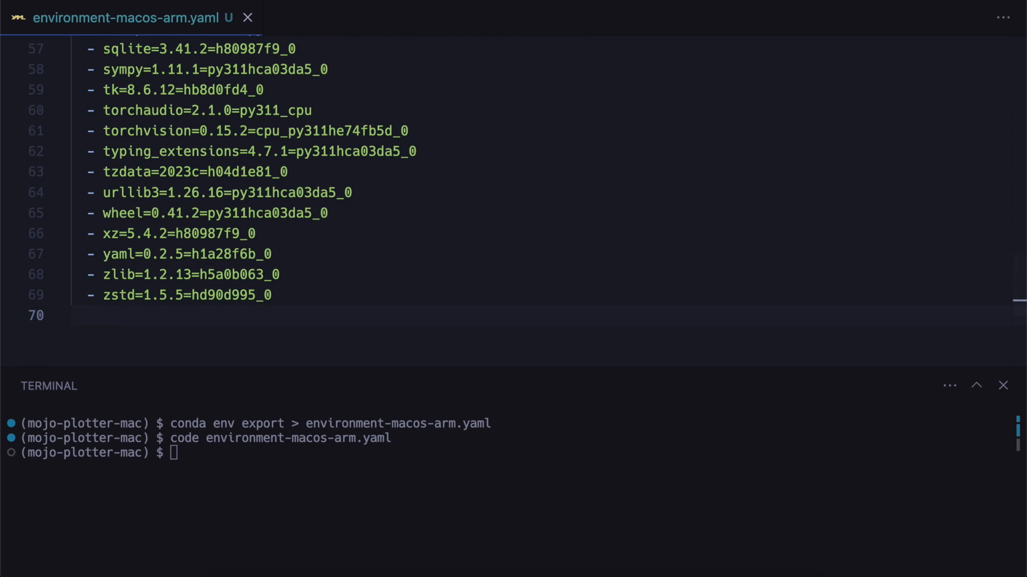
left_click(341, 17)
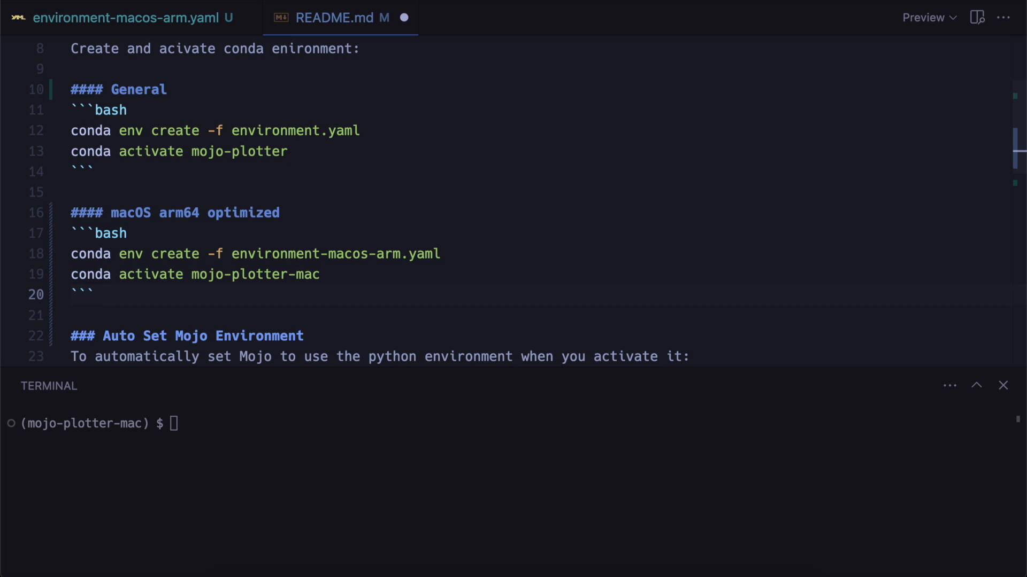
Scroll to the README's nvidia optimized section and edit its environment-linux-nvidia.yaml file name.
scroll("down", 3)
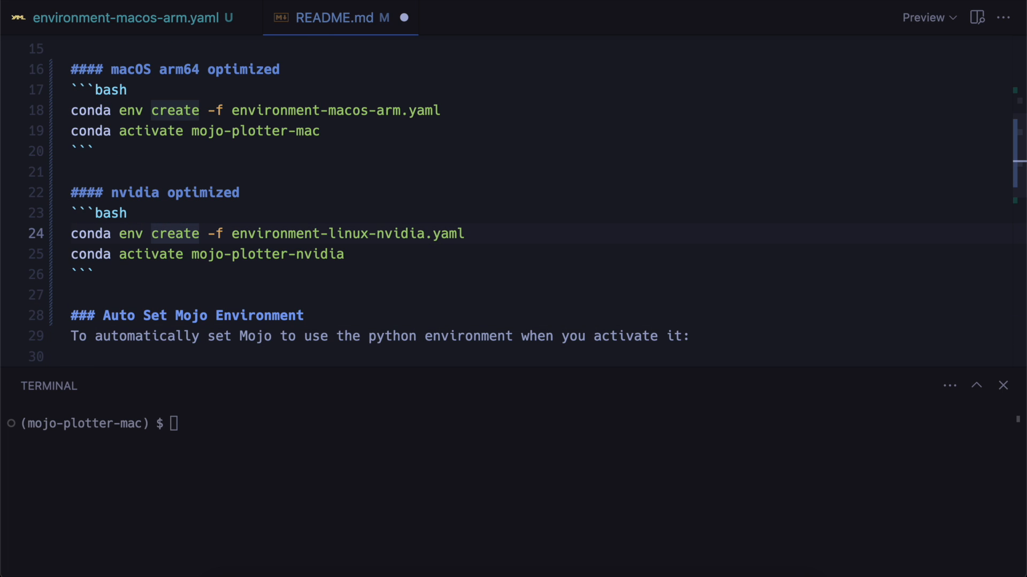
left_click(329, 233)
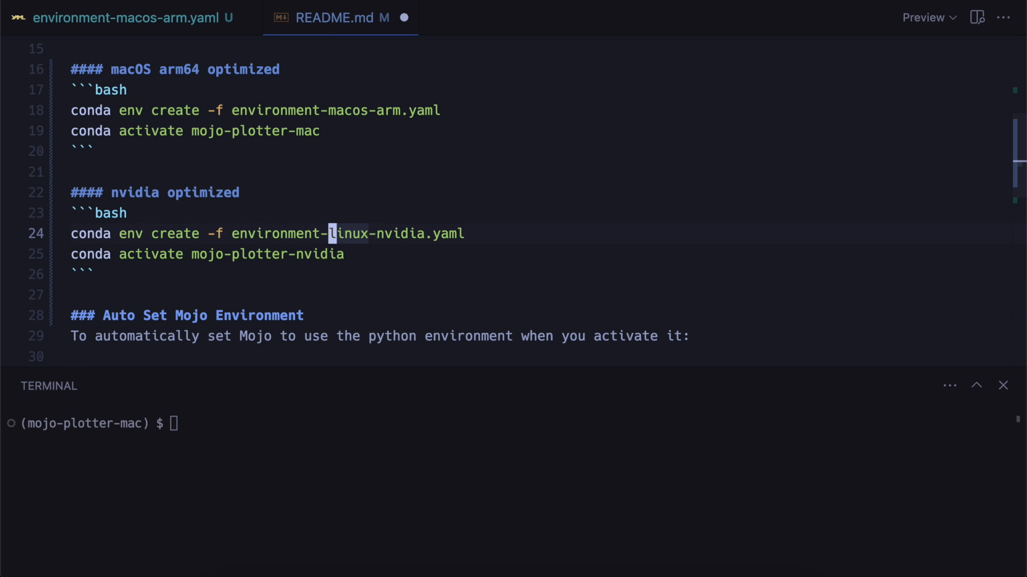